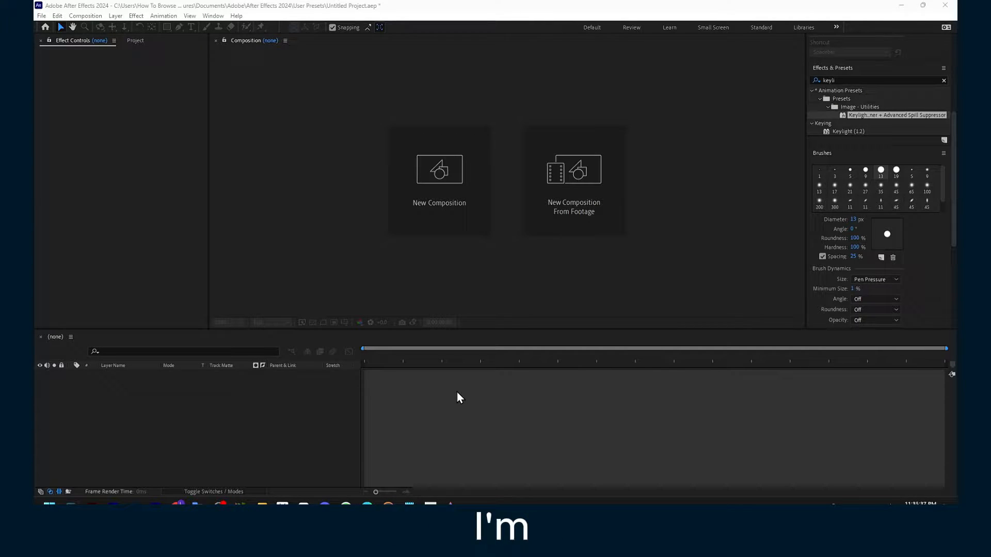
mouse_move(461, 338)
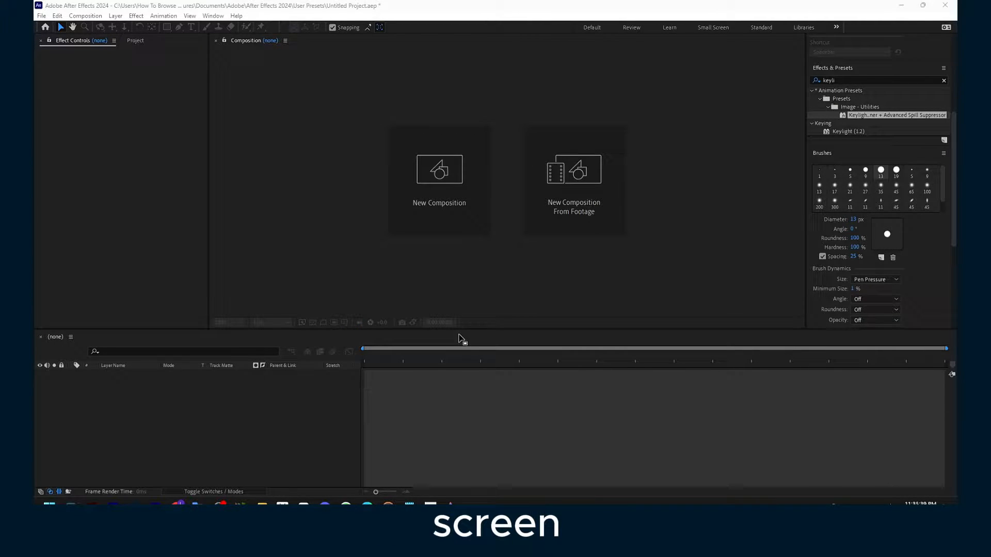
Step: Create Comp 2 from the HD 1920×1080 preset at 60 fps with a dark gray background colour
click(439, 176)
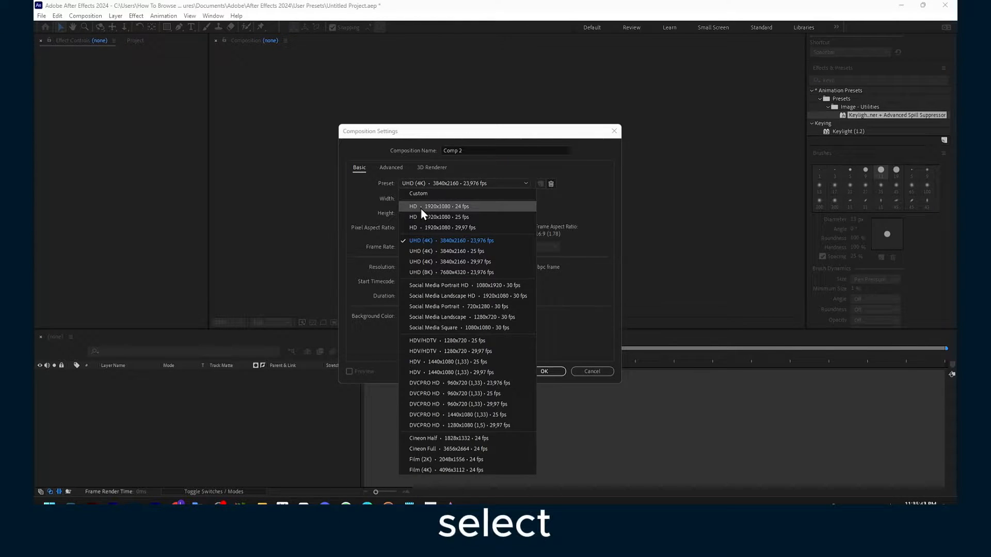
mouse_move(390, 193)
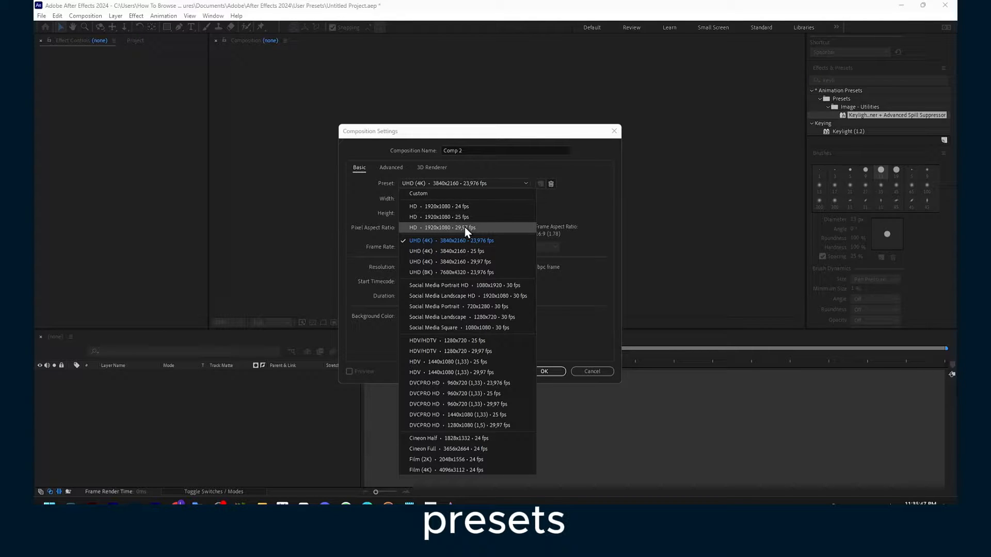
click(440, 206)
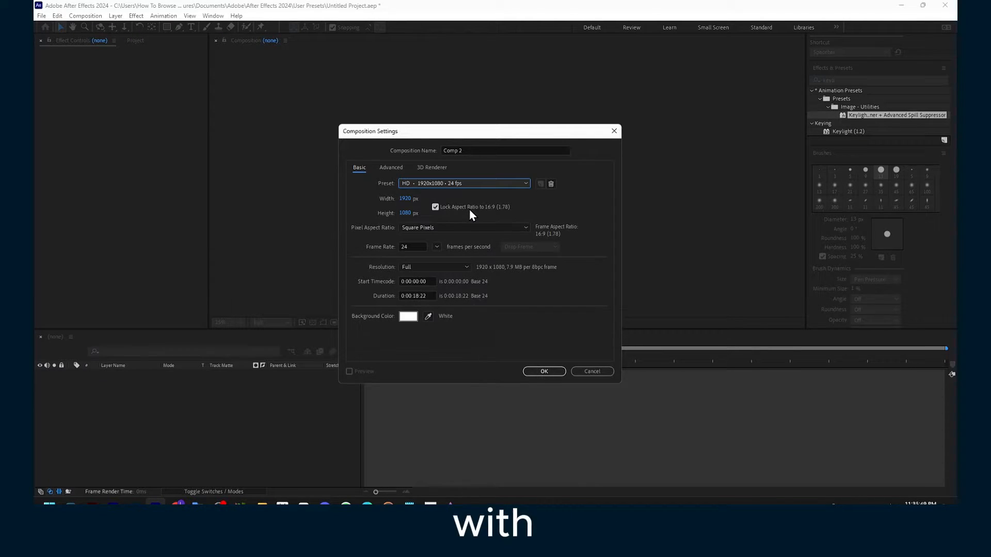
triple_click(411, 246)
text(60)
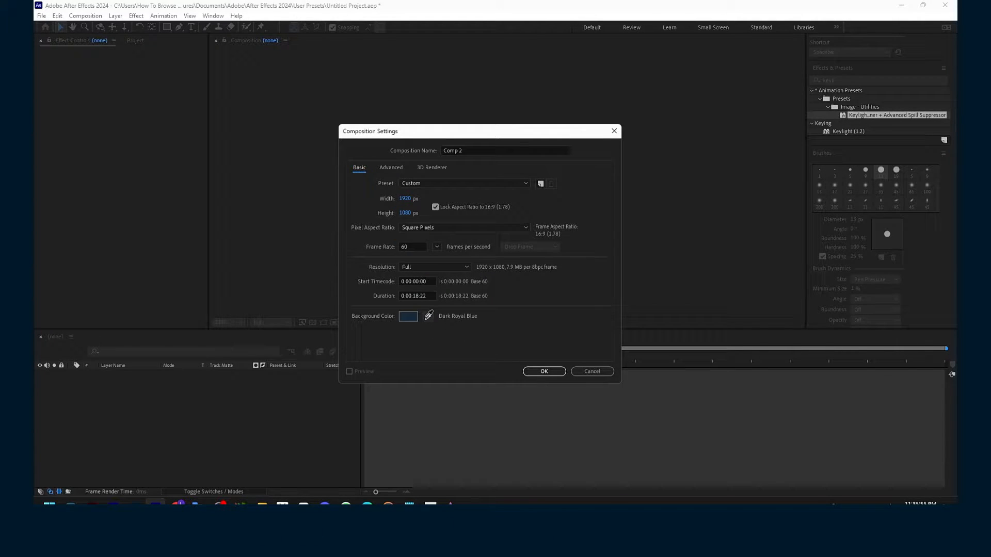
click(407, 315)
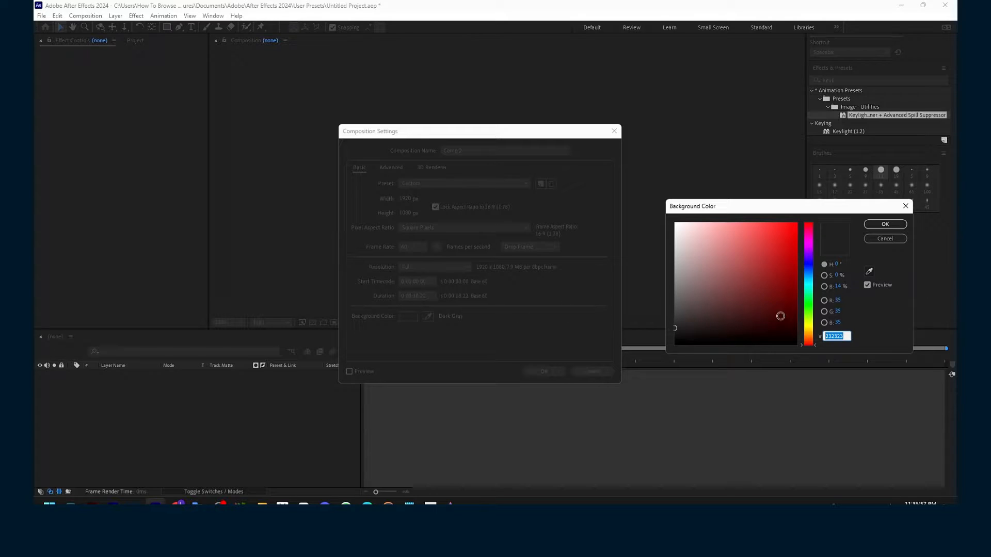
mouse_move(884, 238)
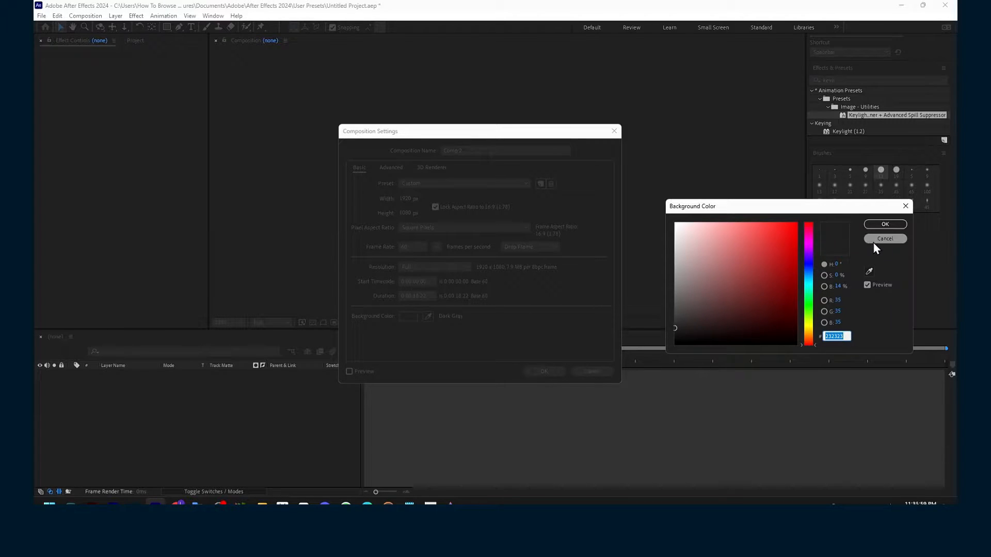
click(884, 238)
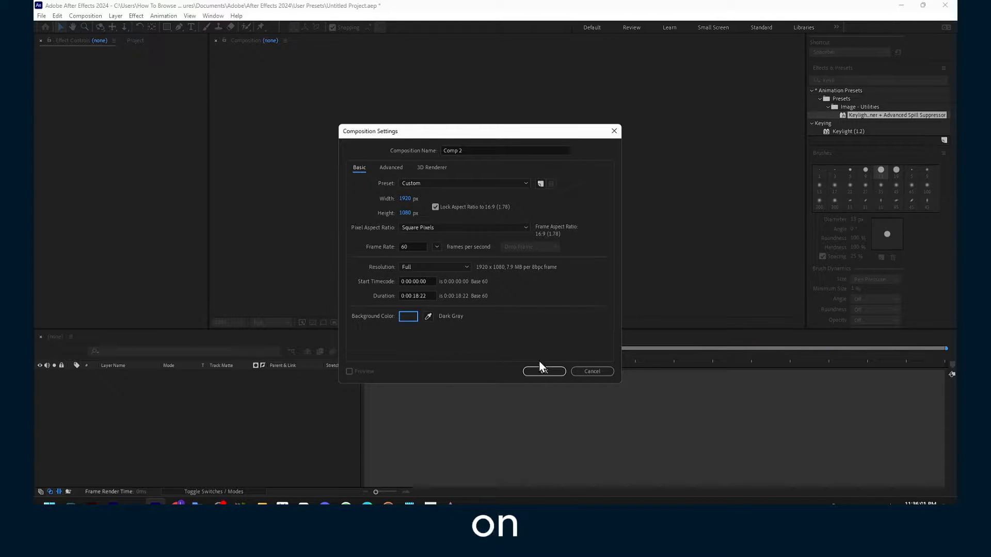
click(542, 372)
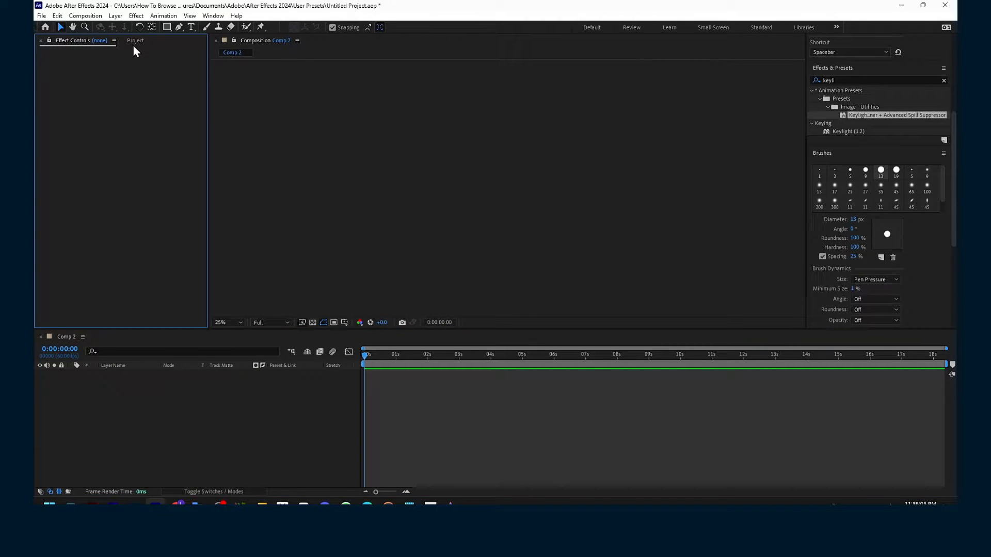
Step: Import the extra clips into the project and delete the woman footage layer, leaving the dance clip in Comp 2
click(135, 40)
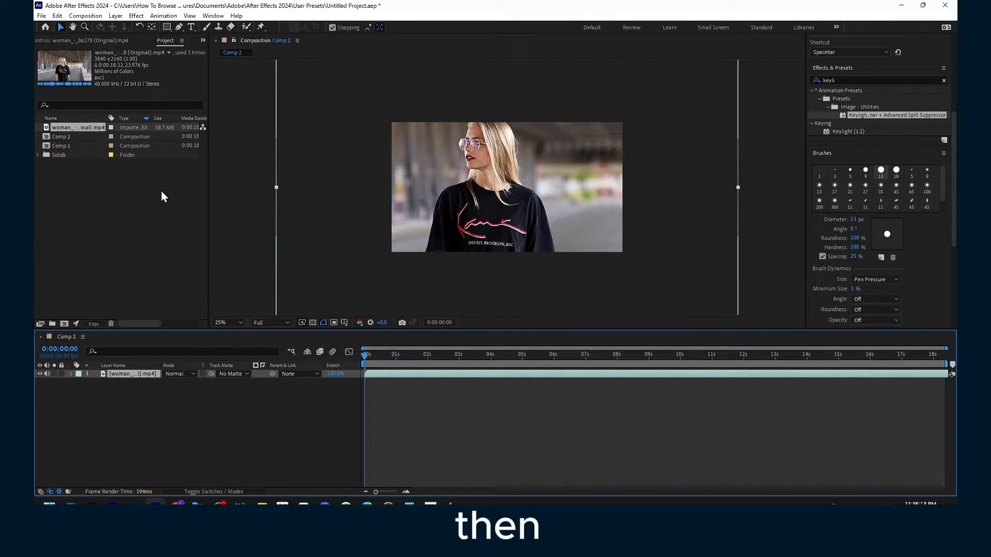
mouse_move(115, 215)
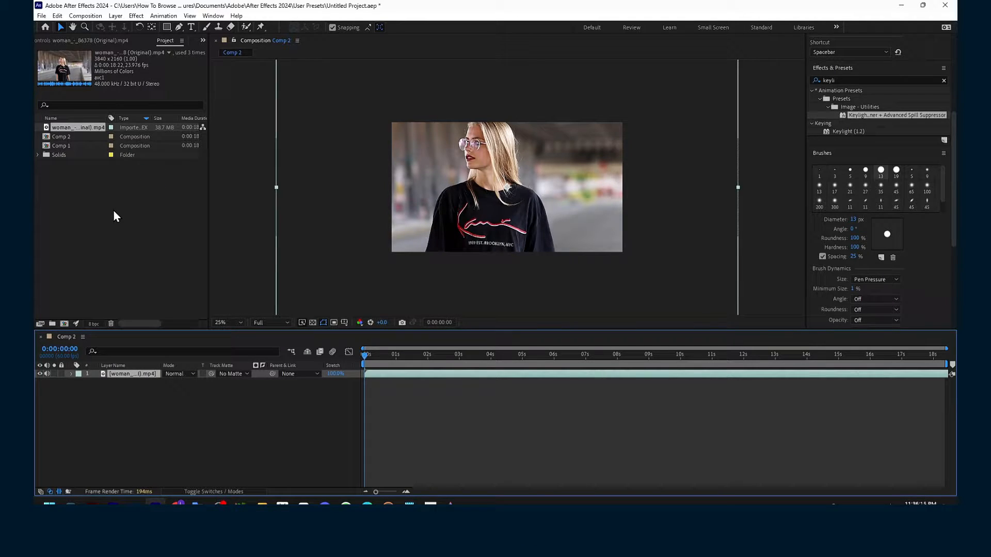
right_click(116, 216)
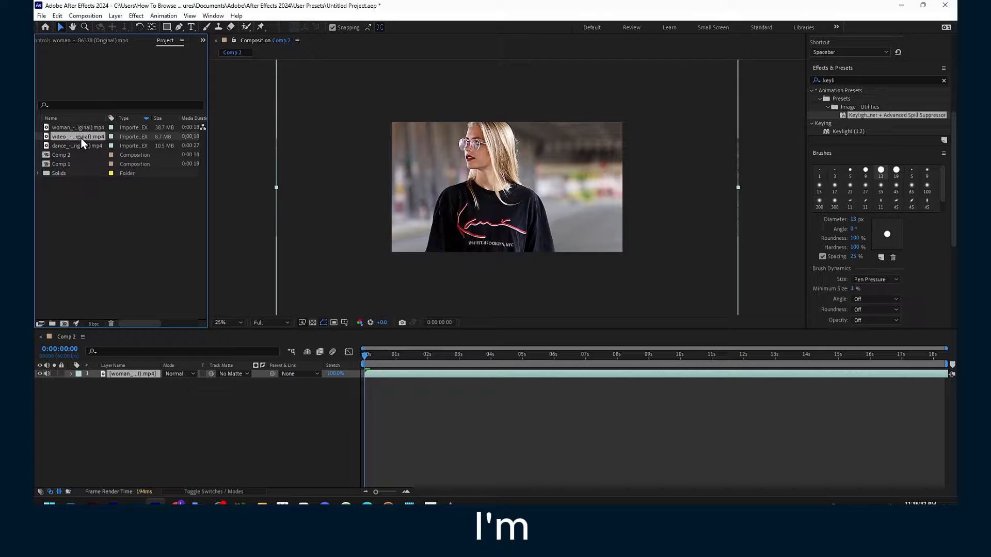
click(72, 137)
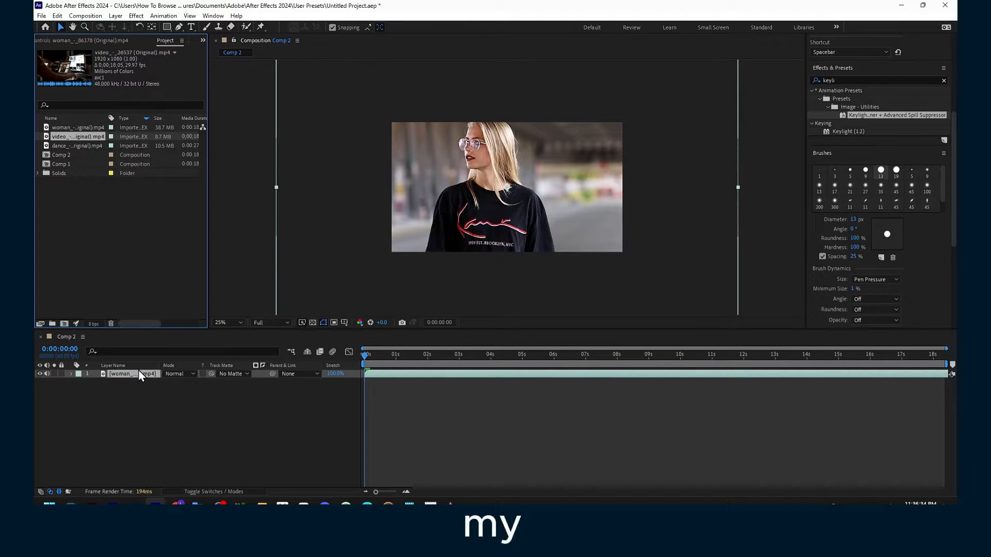
click(77, 145)
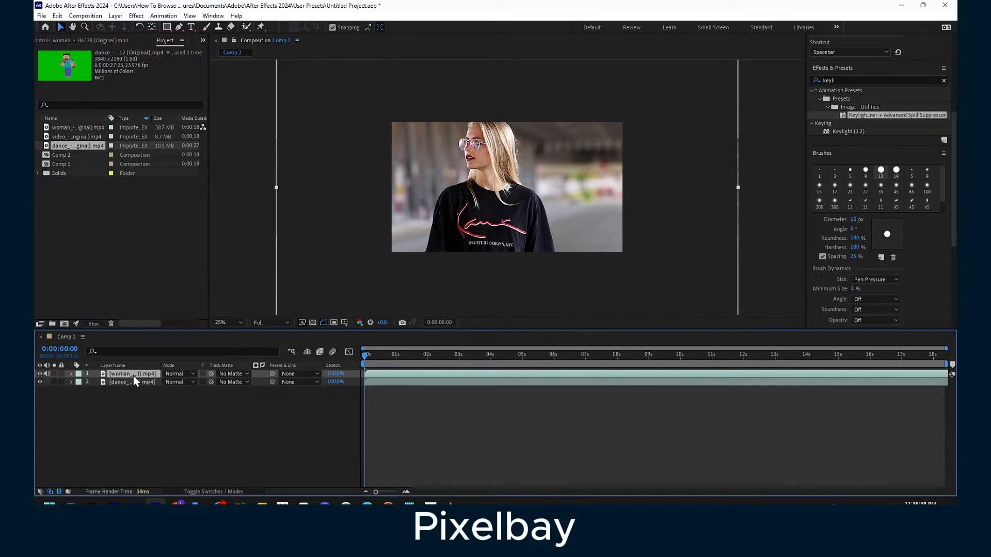
key(Delete)
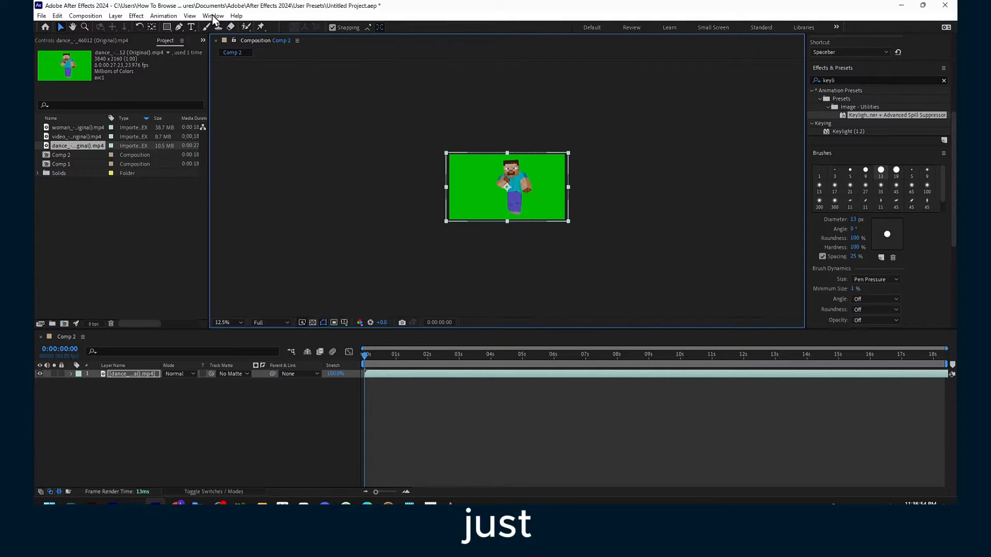
Step: Bring up the Window menu's list of panels to enable Info and Preview
click(212, 15)
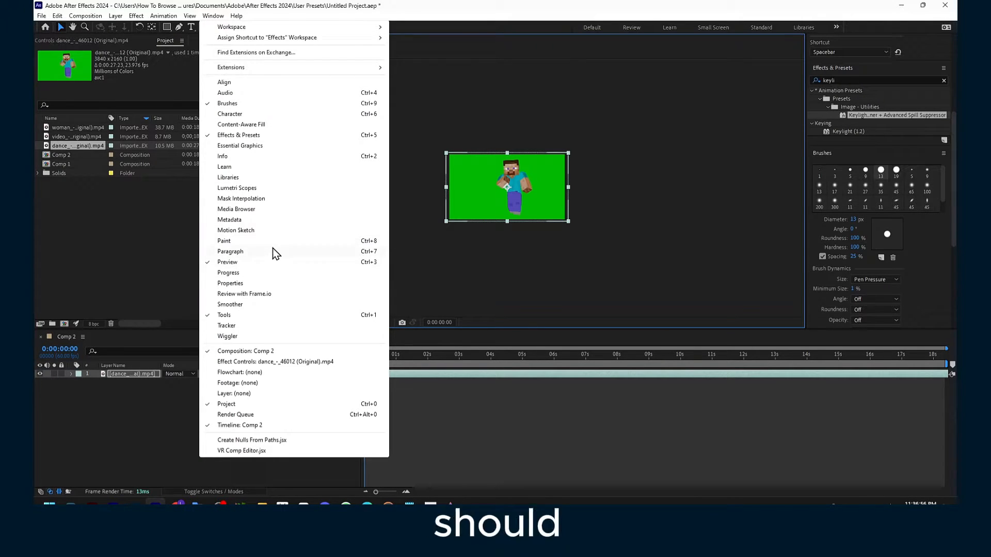
mouse_move(253, 146)
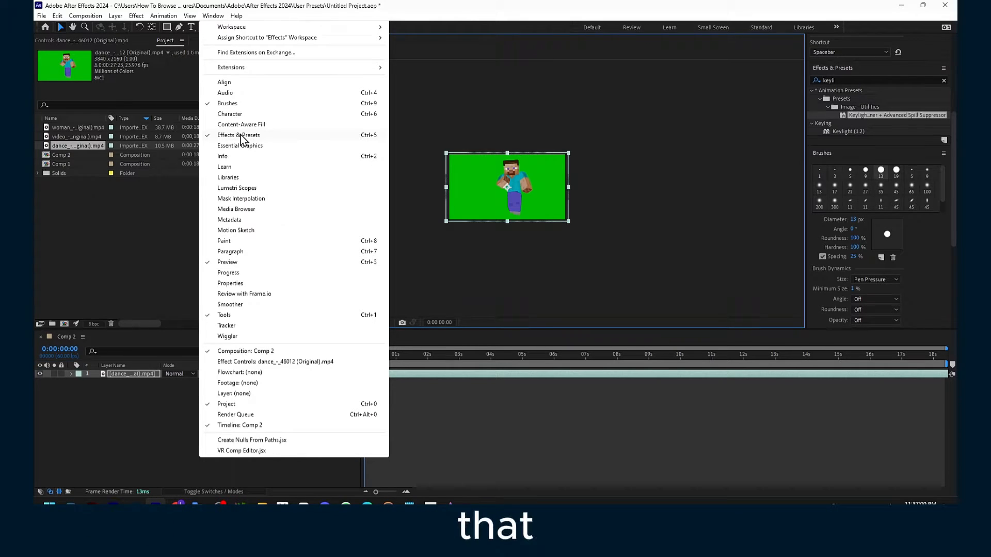
mouse_move(269, 144)
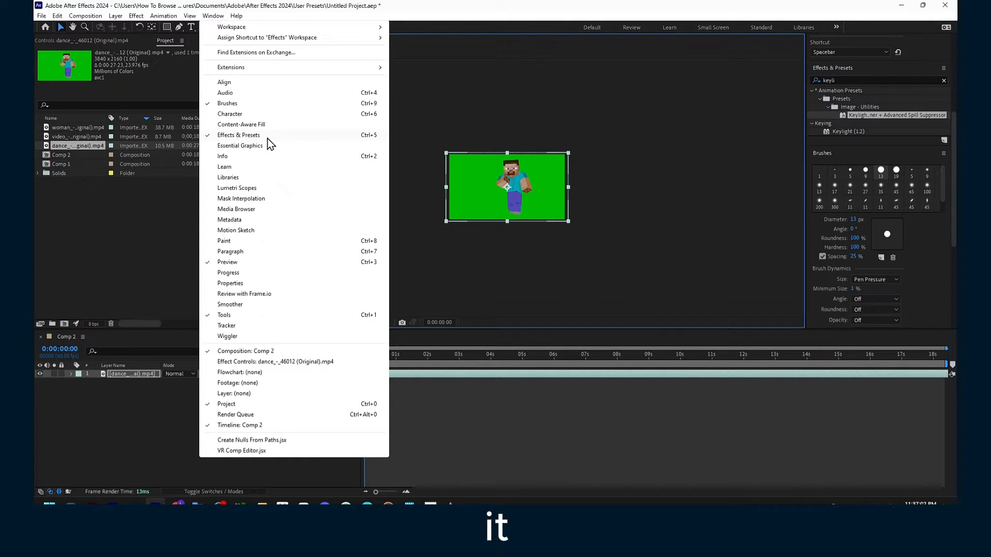
mouse_move(297, 142)
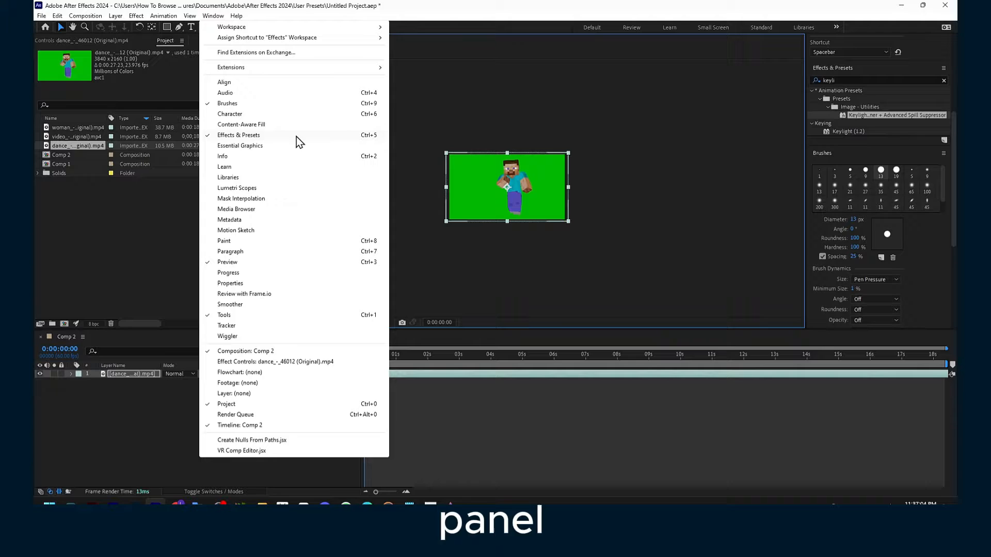
mouse_move(608, 123)
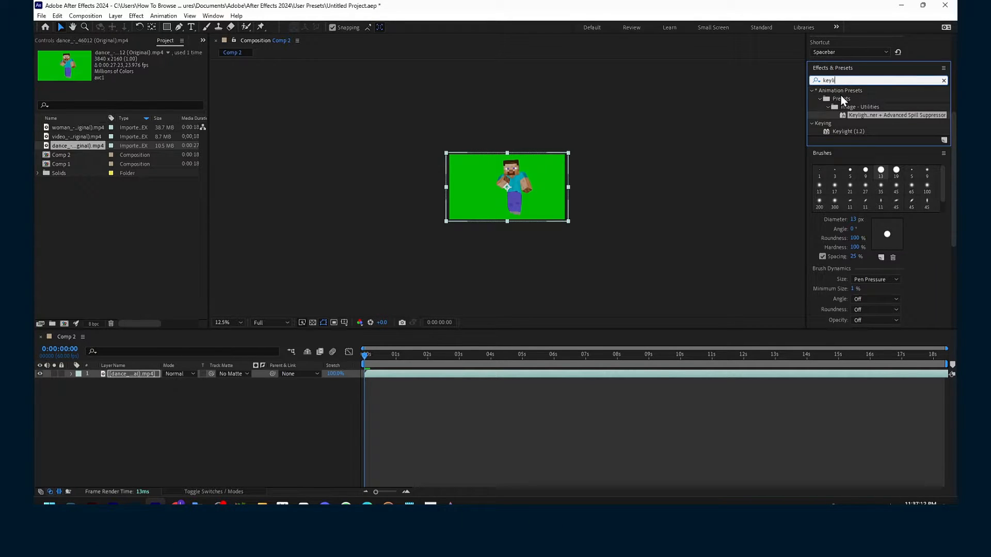
mouse_move(849, 149)
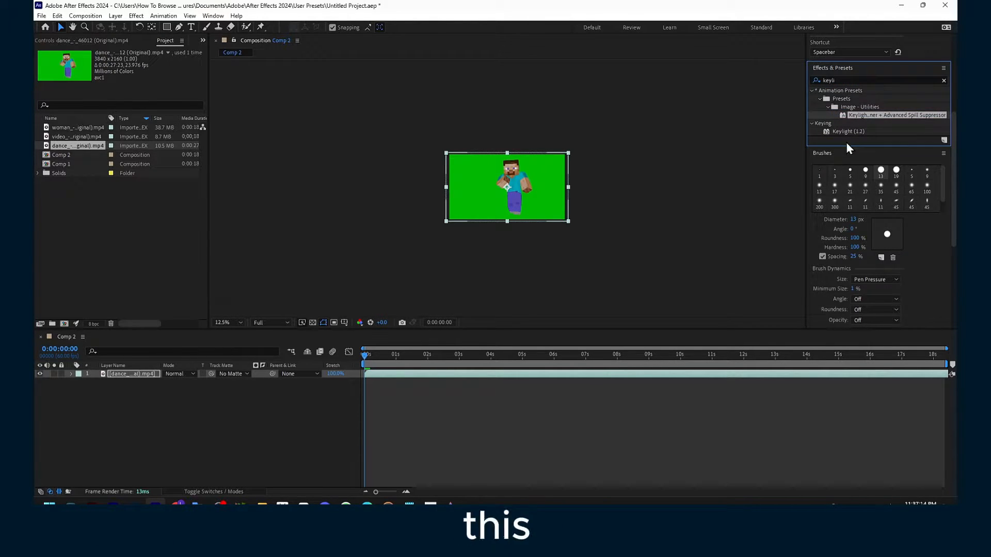
mouse_move(833, 170)
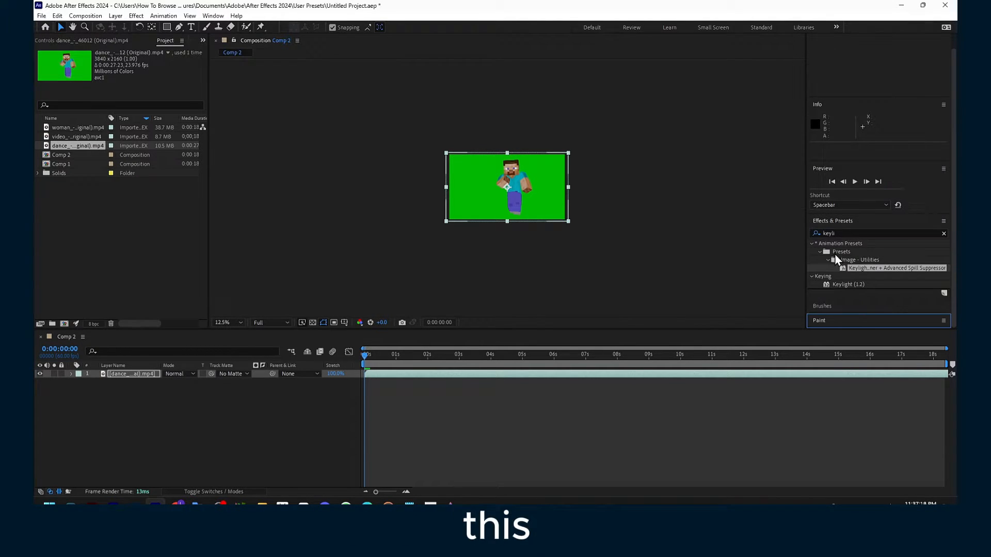
mouse_move(831, 168)
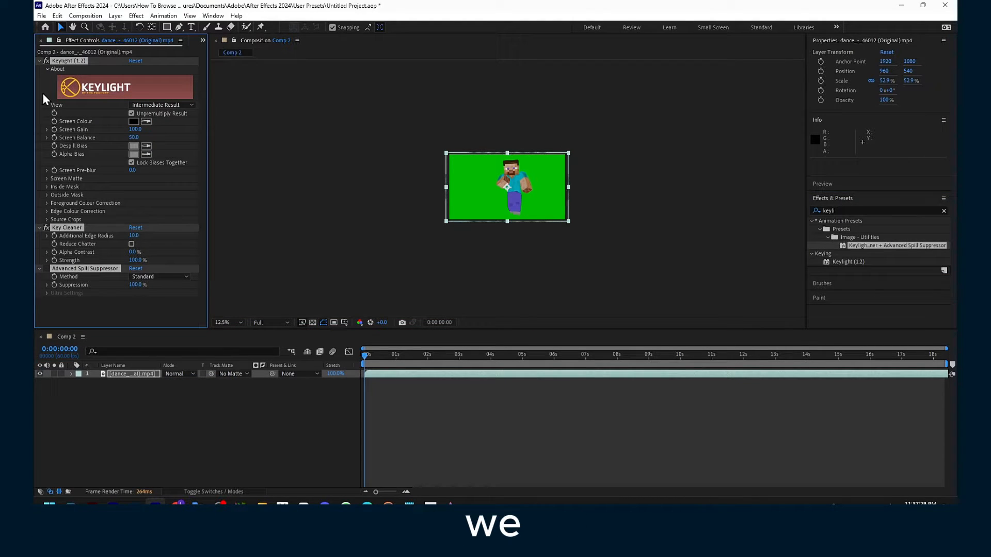
mouse_move(95, 123)
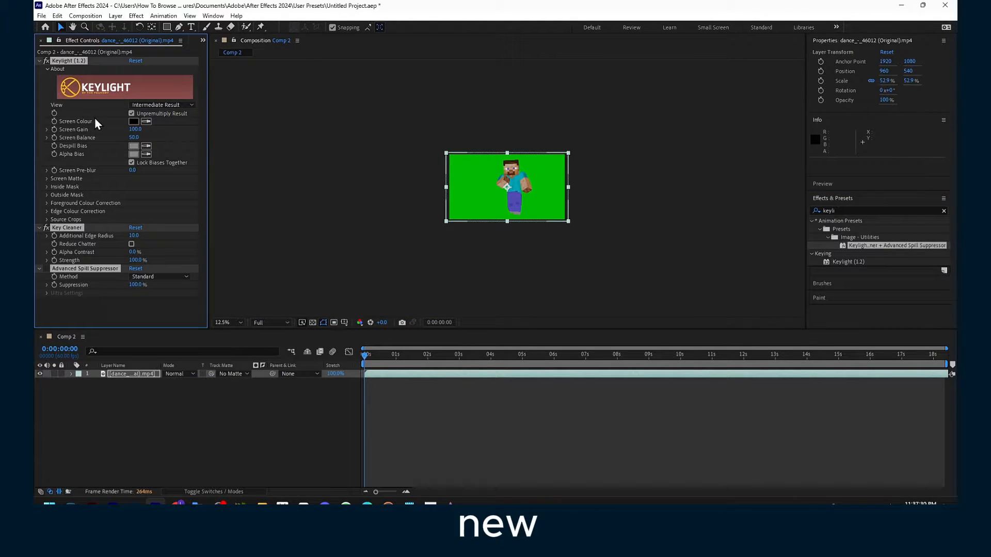
mouse_move(79, 51)
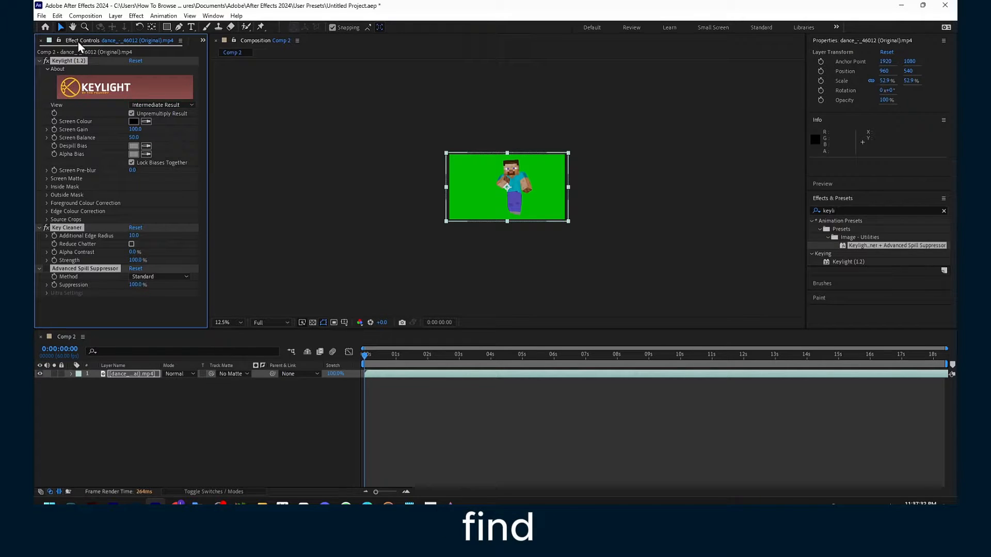
mouse_move(96, 97)
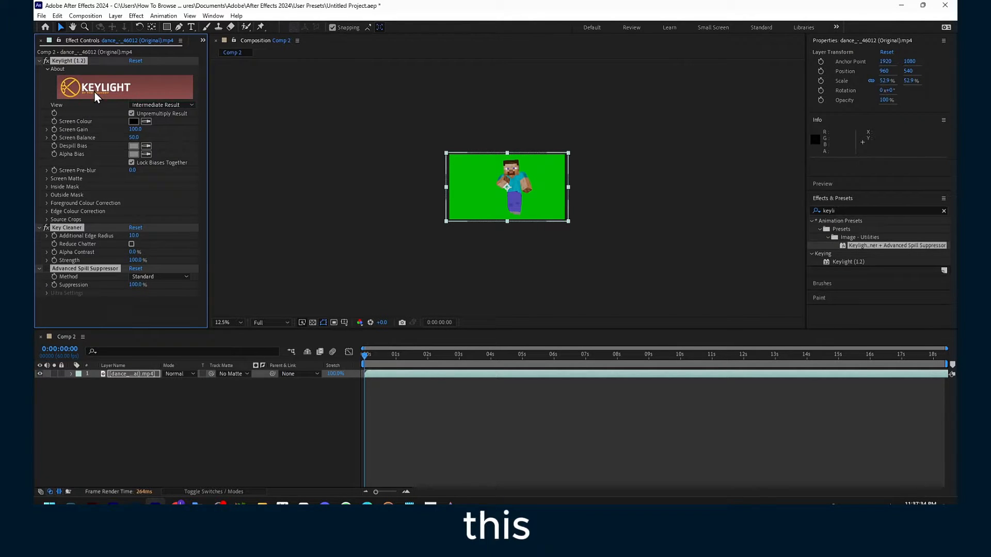
Step: Reset the Effects workspace to its saved layout via Window > Workspace
click(213, 16)
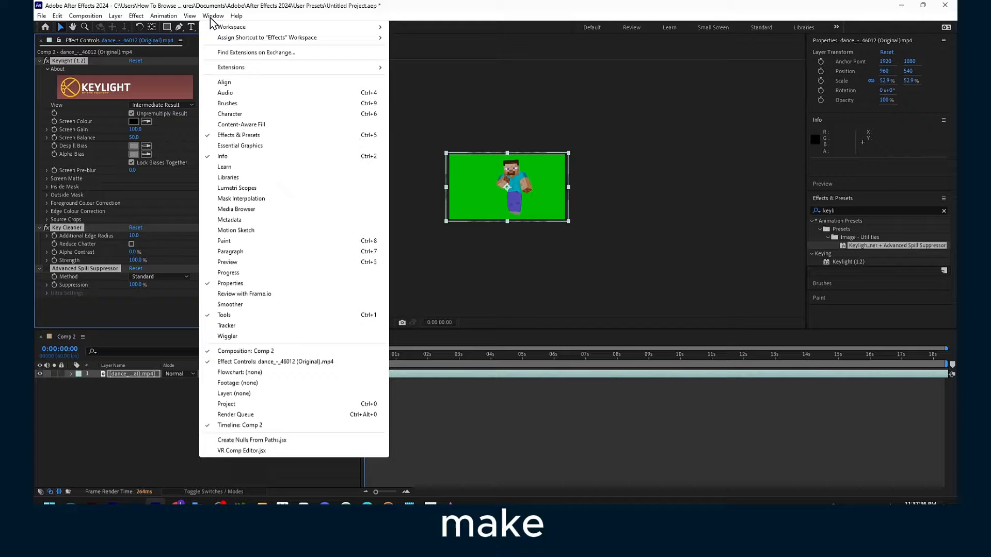
mouse_move(262, 265)
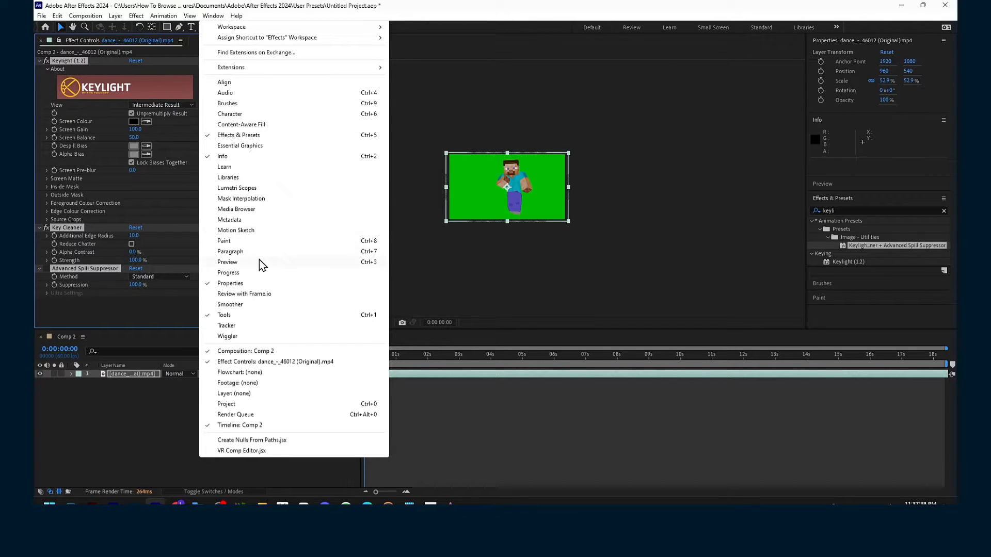
mouse_move(265, 194)
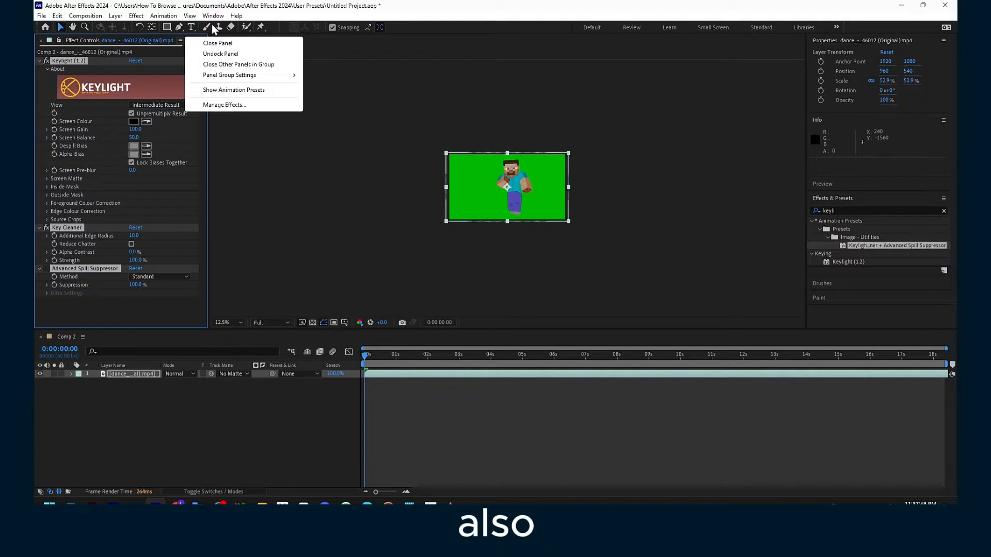
click(213, 16)
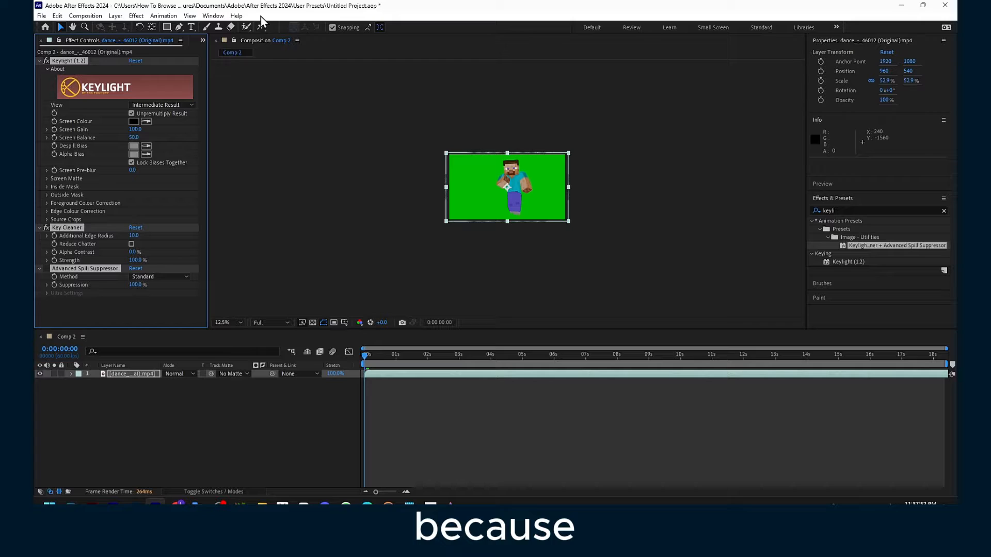
click(212, 15)
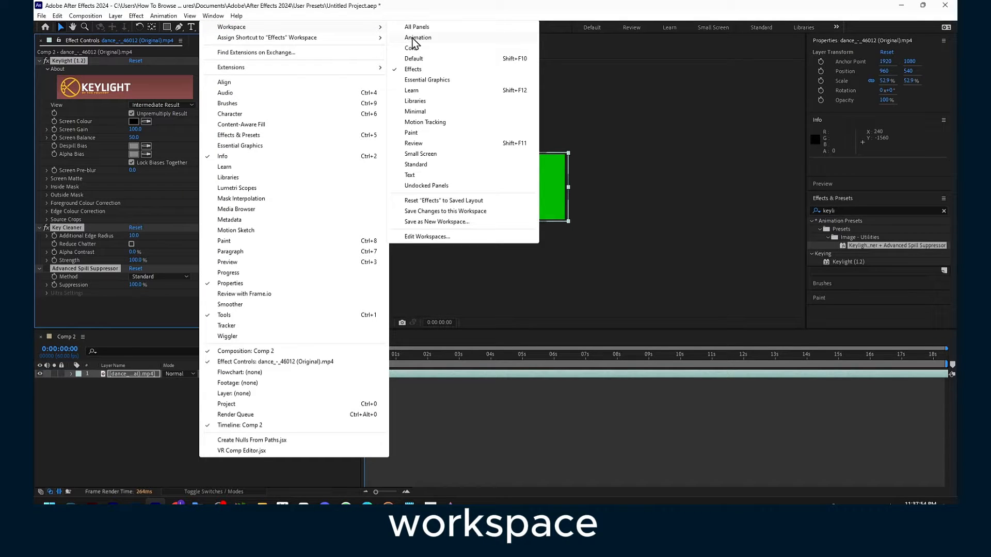
mouse_move(427, 74)
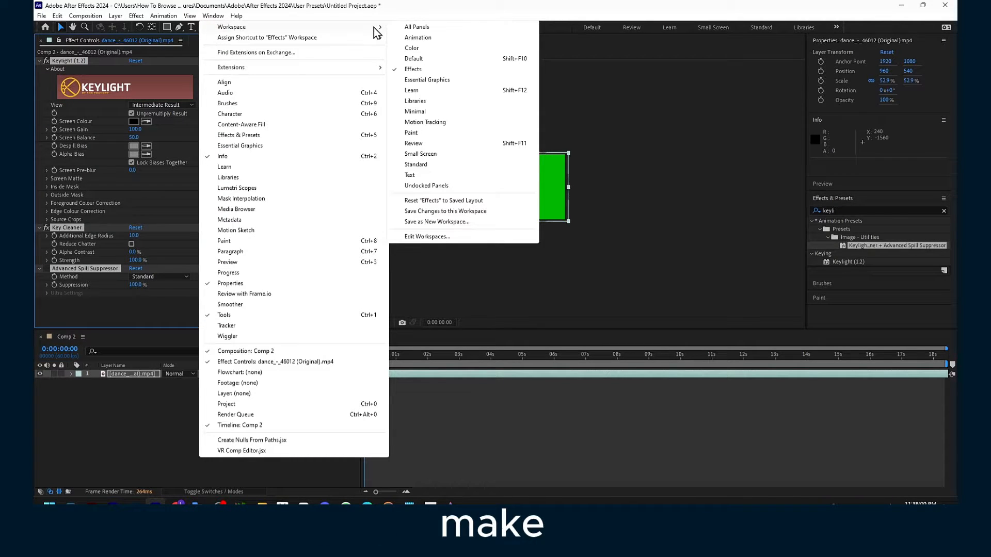
mouse_move(458, 166)
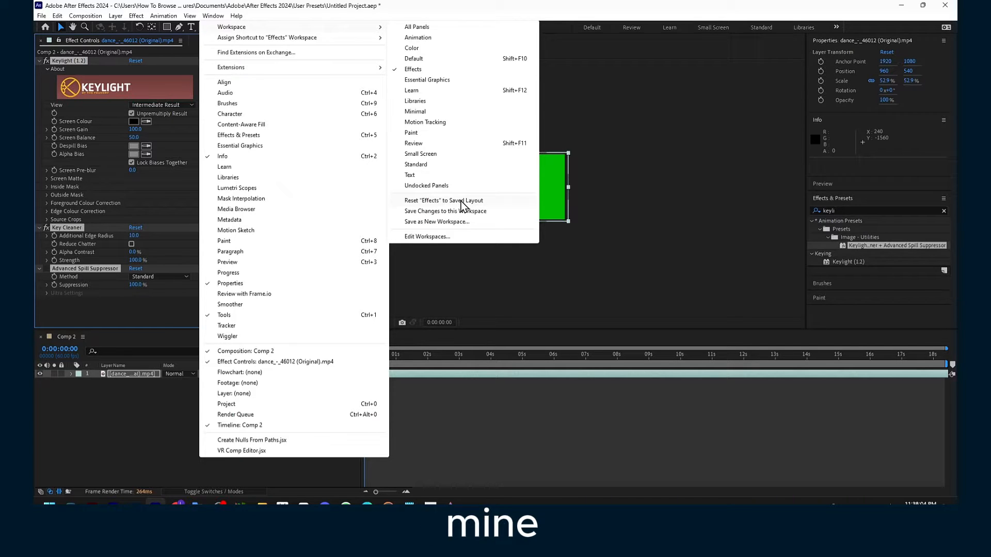
mouse_move(467, 206)
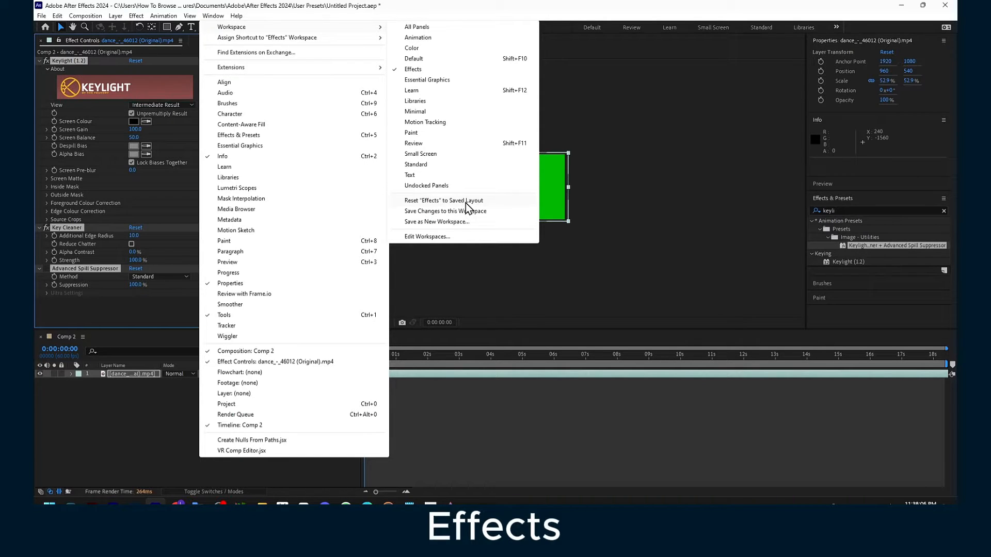
click(444, 200)
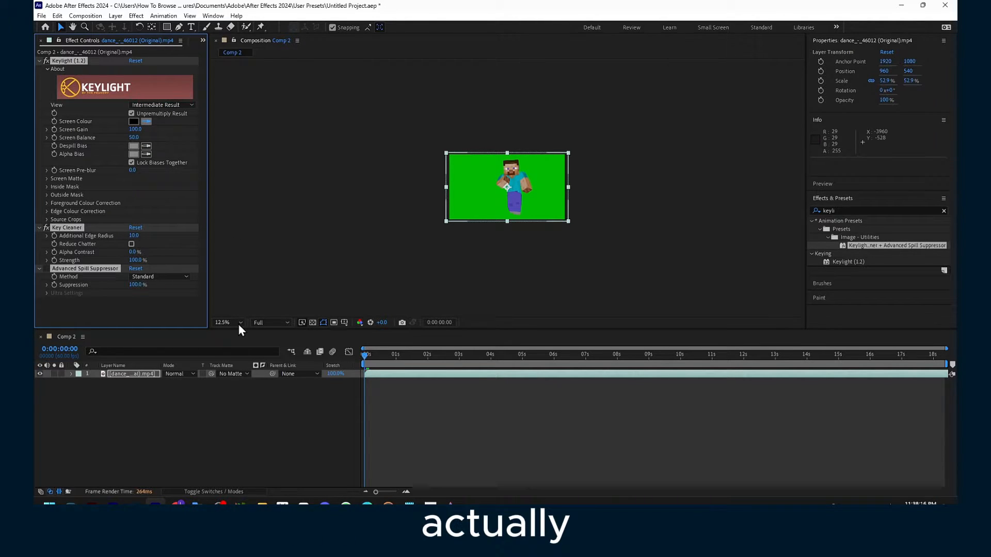
Step: Fit the viewer, sample Keylight's screen colour from the green backdrop, and check the Screen Matte and Source Alpha views
click(226, 322)
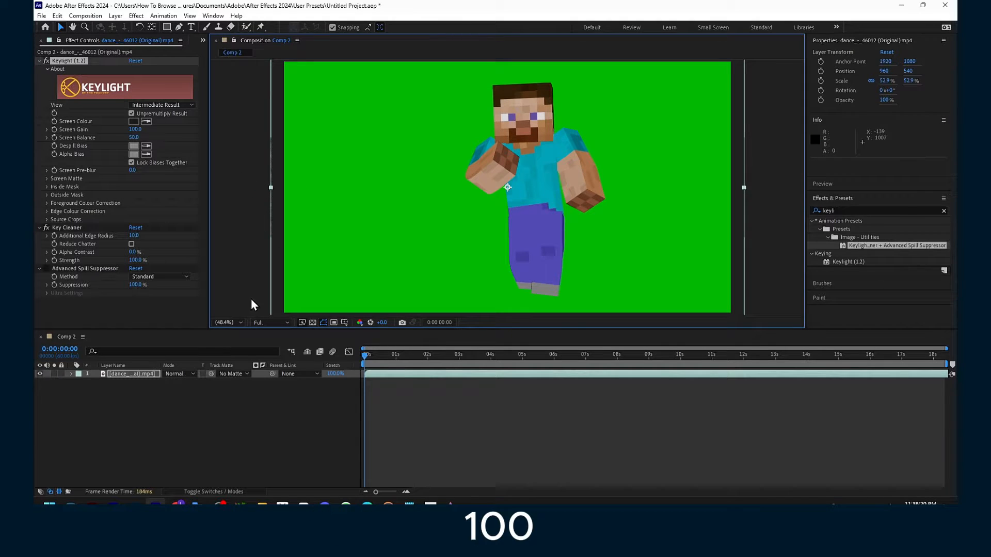
click(226, 322)
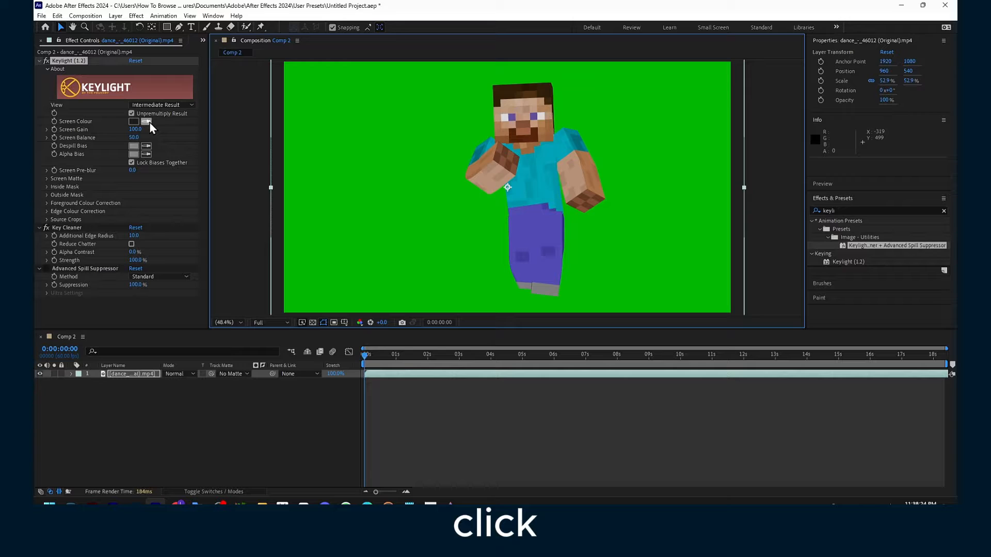
click(146, 122)
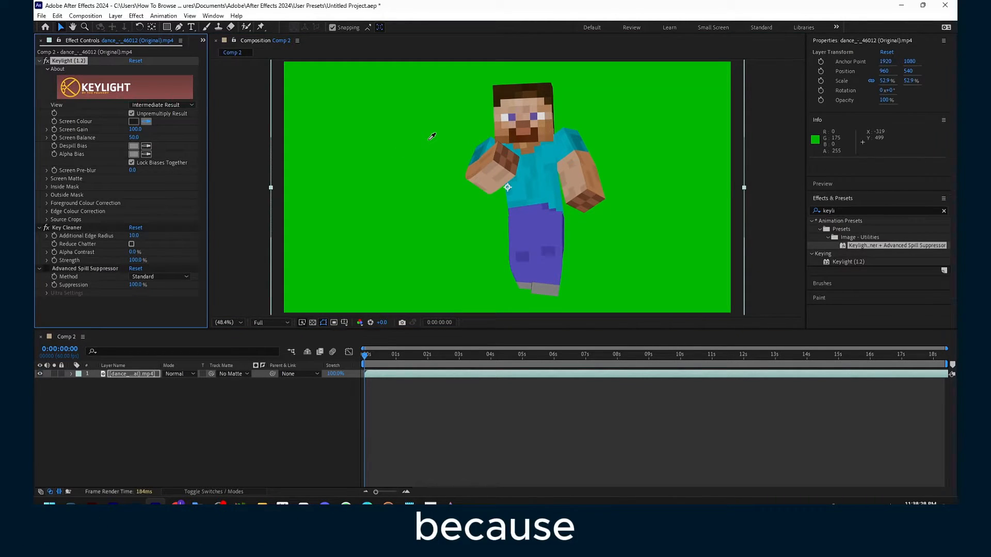
mouse_move(428, 139)
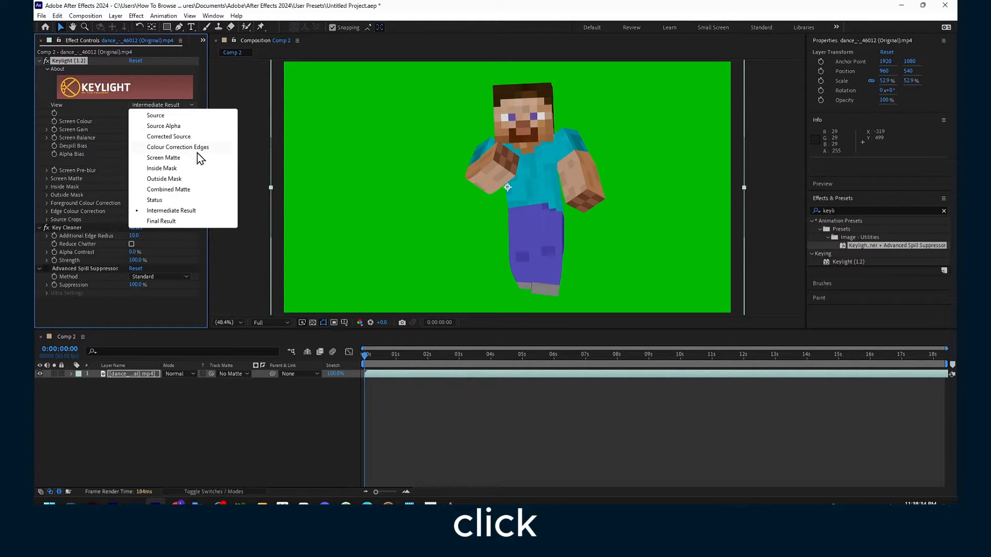
click(163, 156)
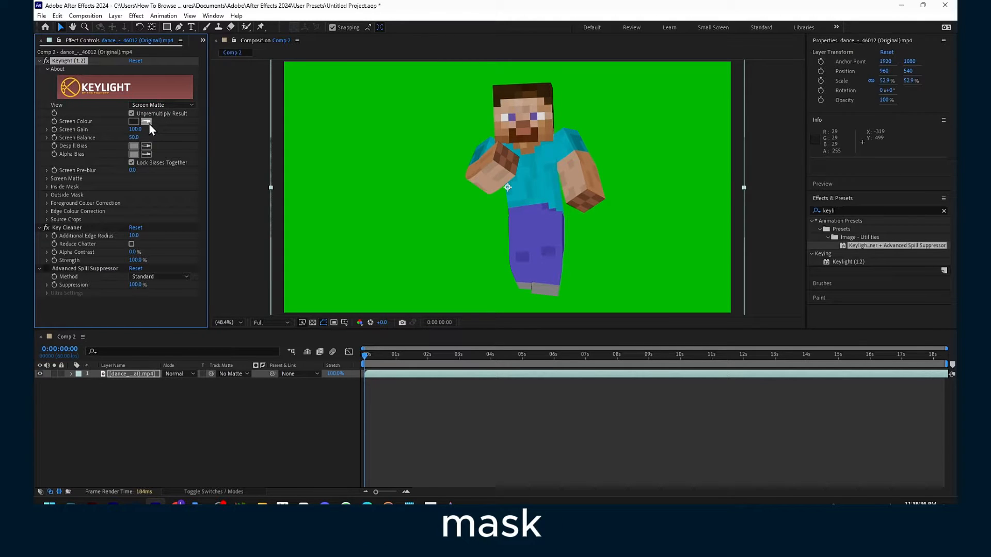
click(145, 121)
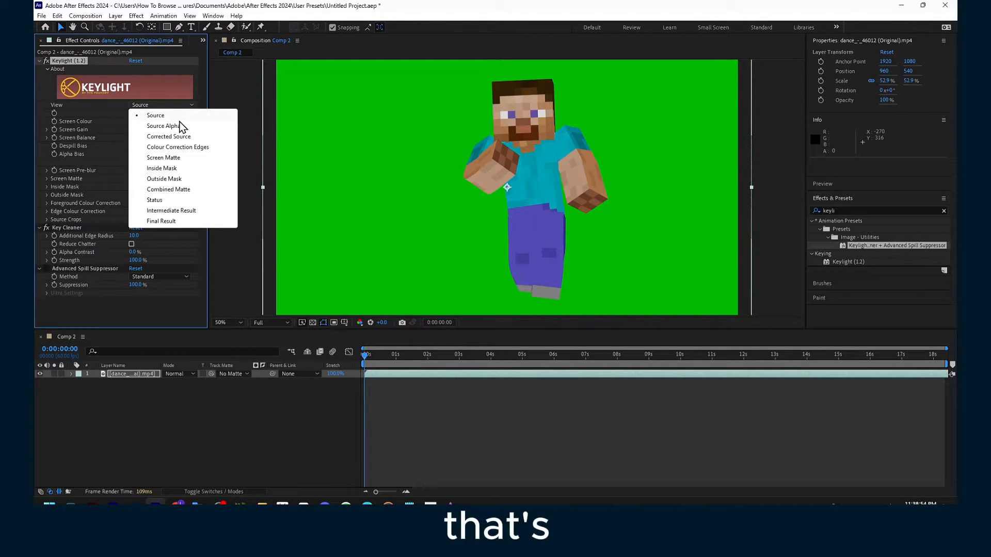
click(163, 126)
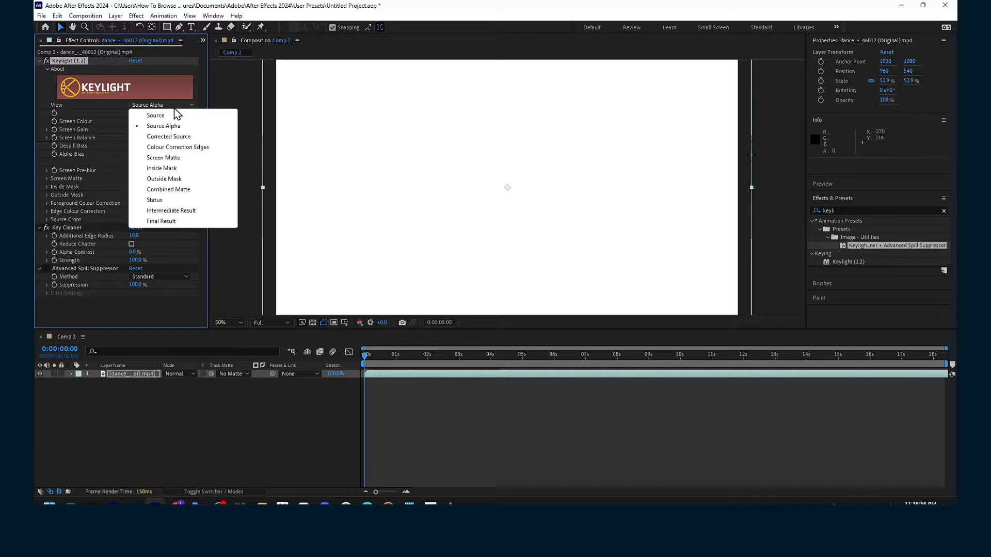
click(155, 115)
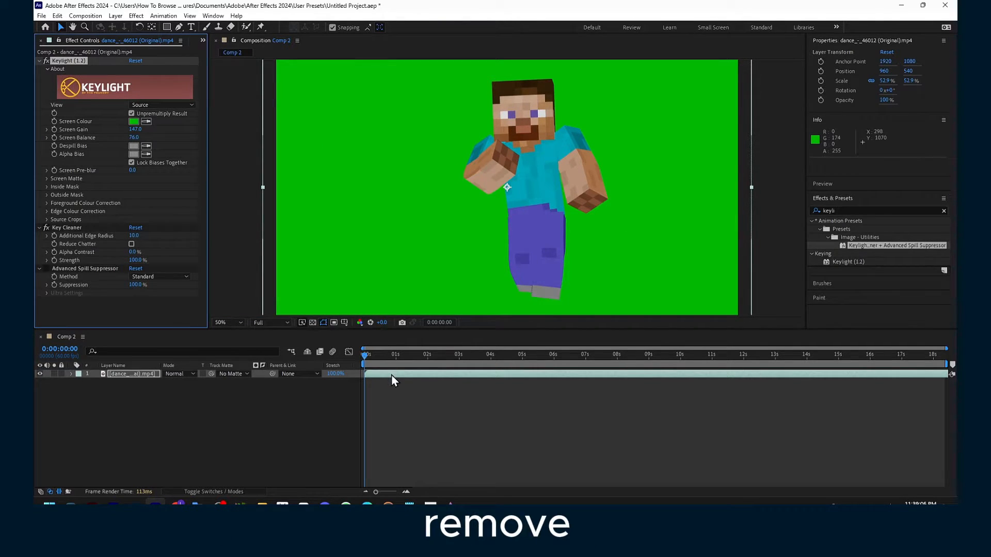
Step: Lower Keylight screen gain to about 114 and balance to 0, then pick the background video in the Project list
click(424, 354)
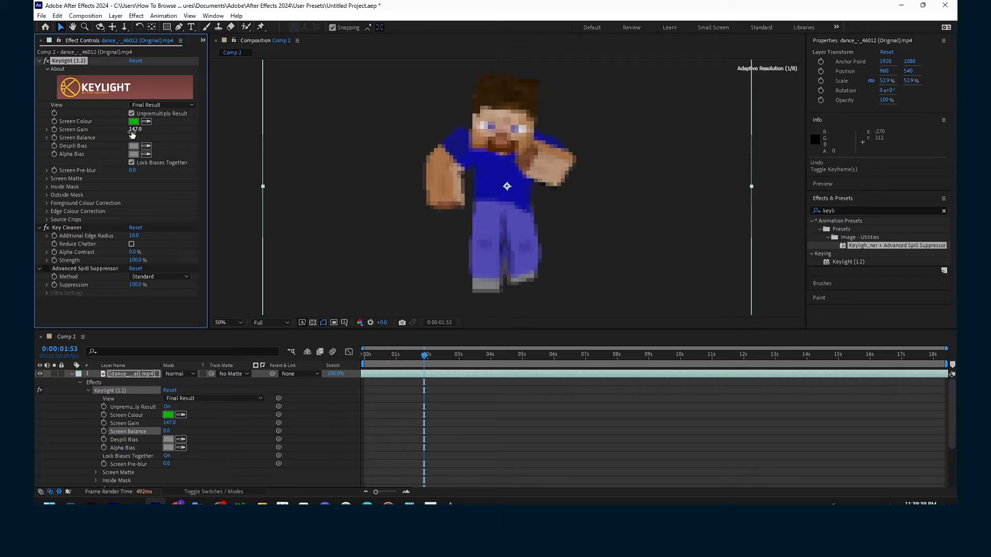
drag(136, 130, 125, 130)
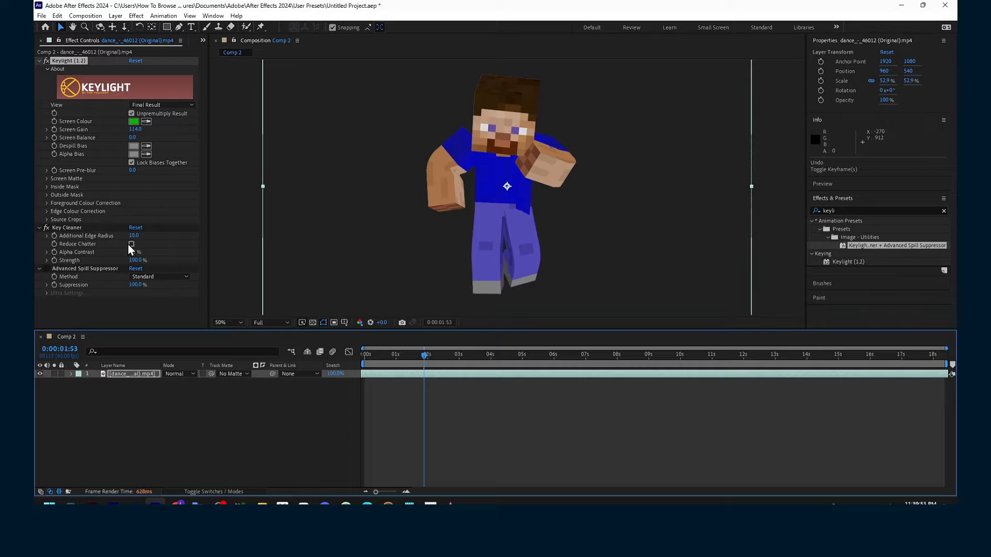
click(132, 243)
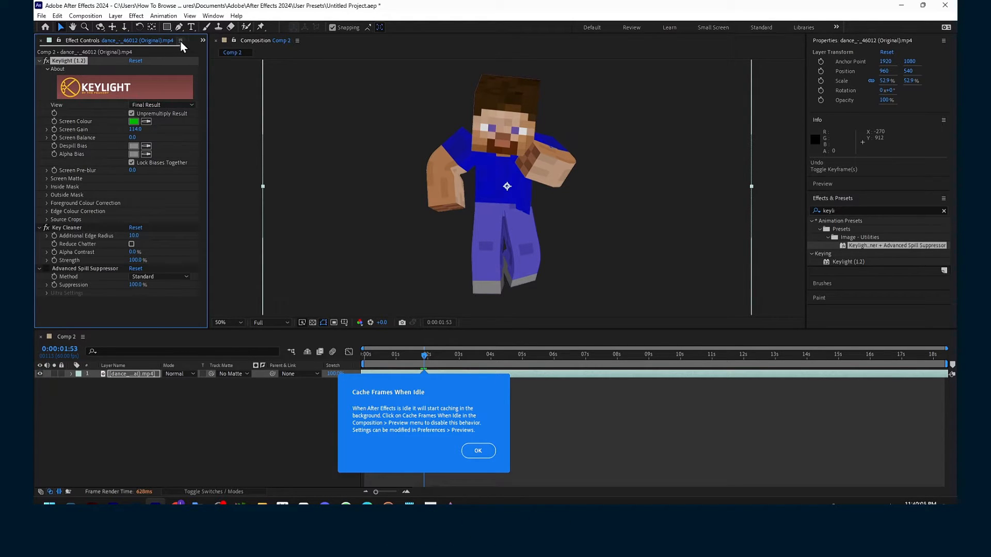
click(165, 40)
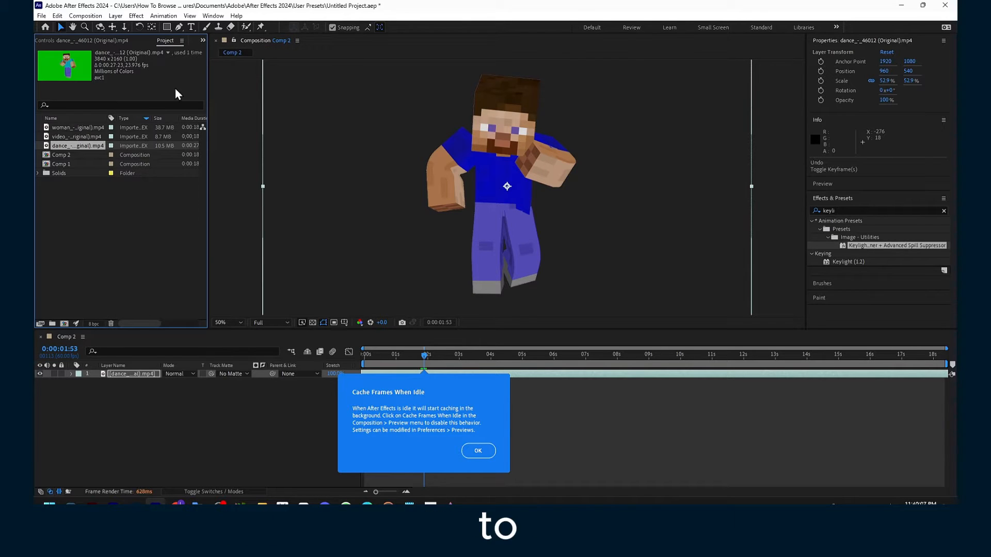
click(75, 136)
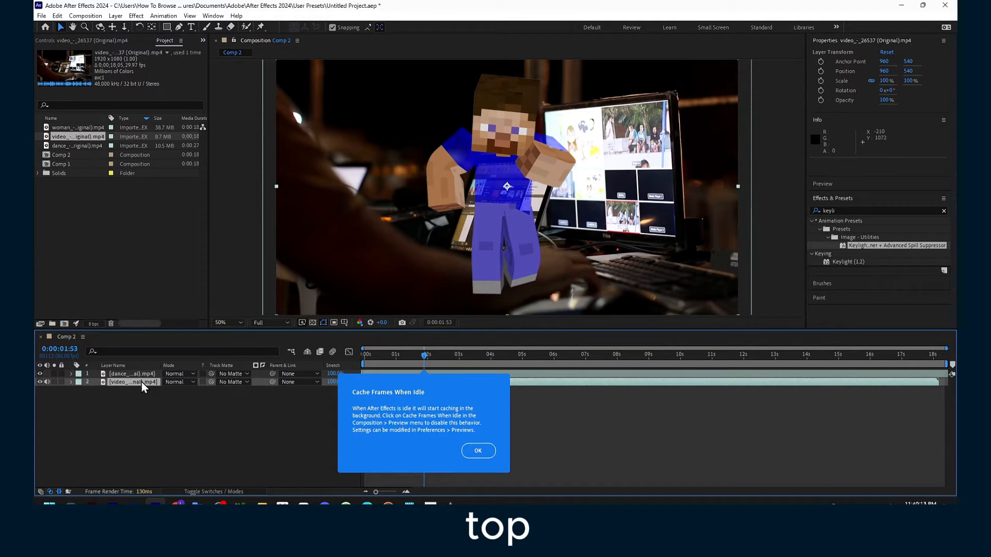
Step: Select and deselect the keyed character in the viewer, then show the list of stacked panels
click(131, 373)
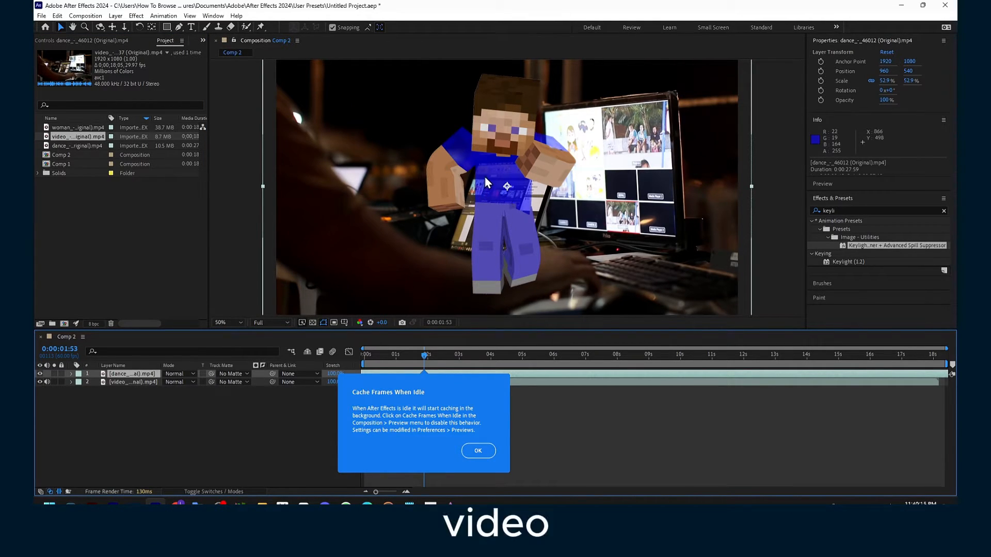
click(133, 382)
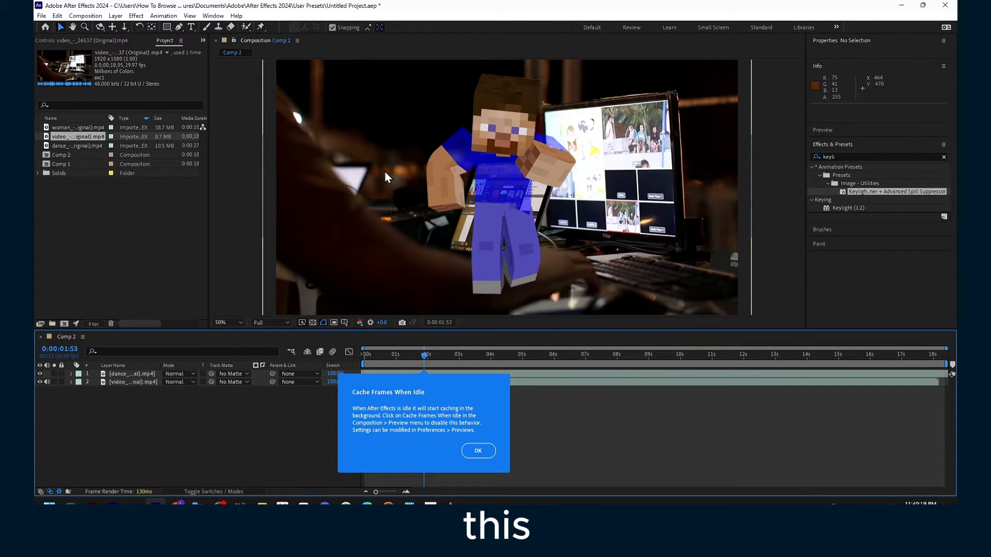
click(131, 373)
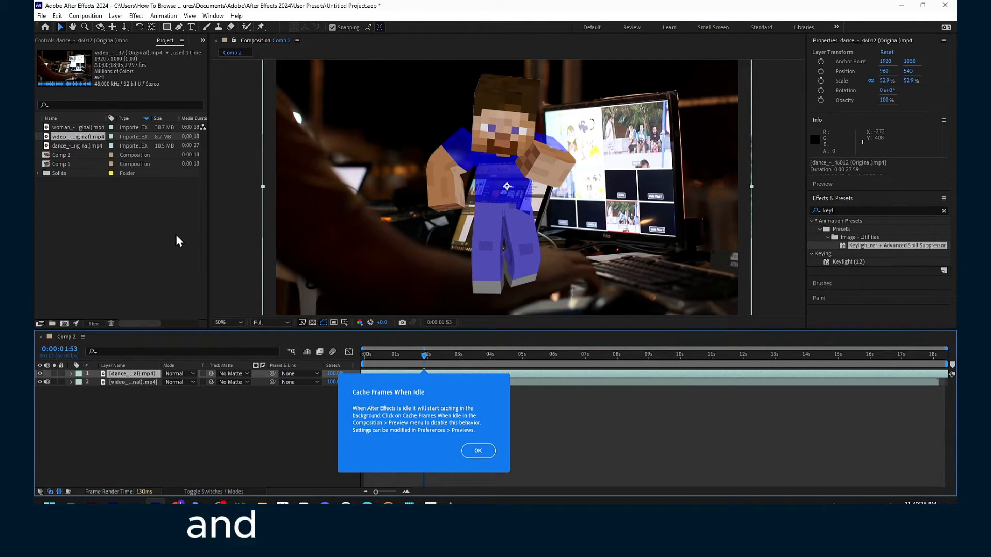
click(182, 40)
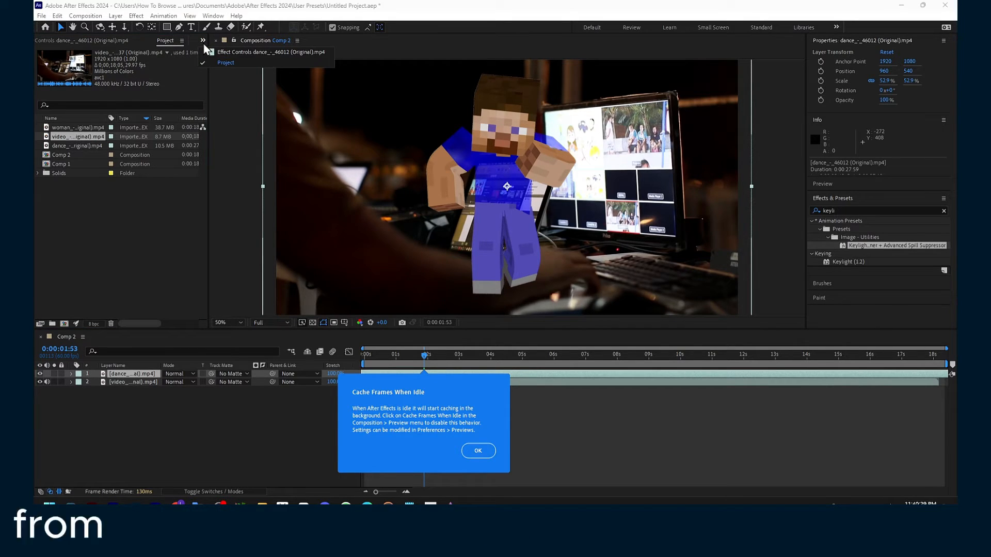
Step: Return to Effect Controls and bring Keylight screen gain back to 100
click(271, 51)
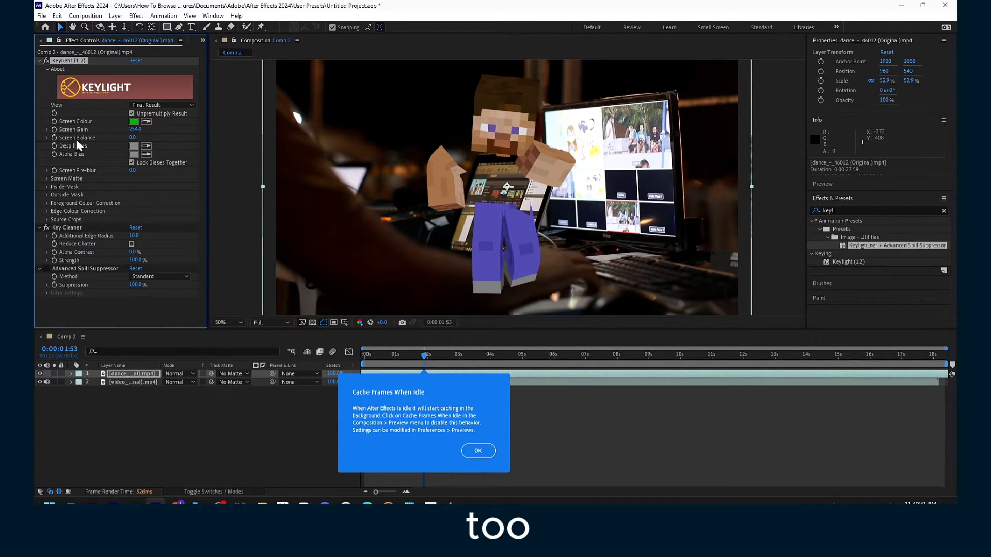
mouse_move(472, 180)
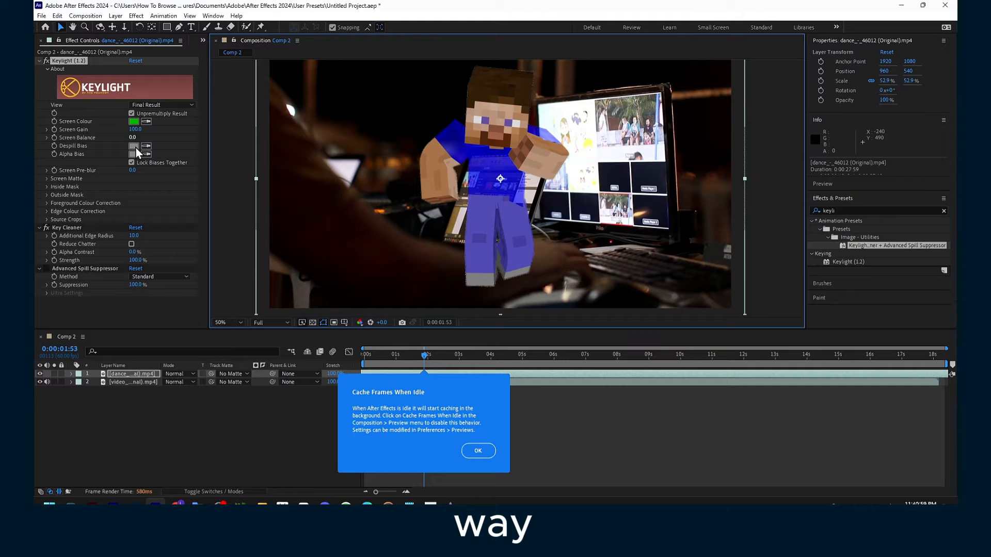
mouse_move(138, 229)
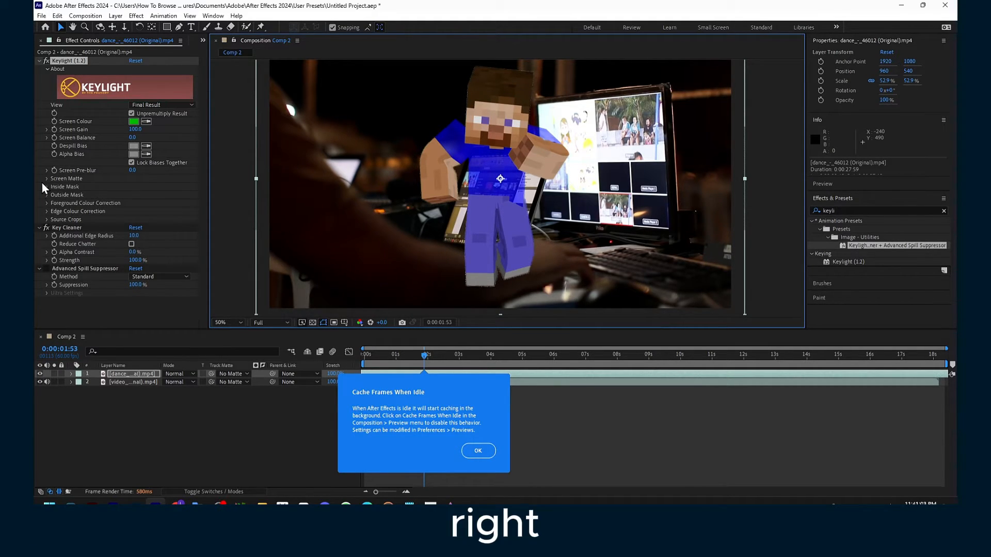
click(47, 178)
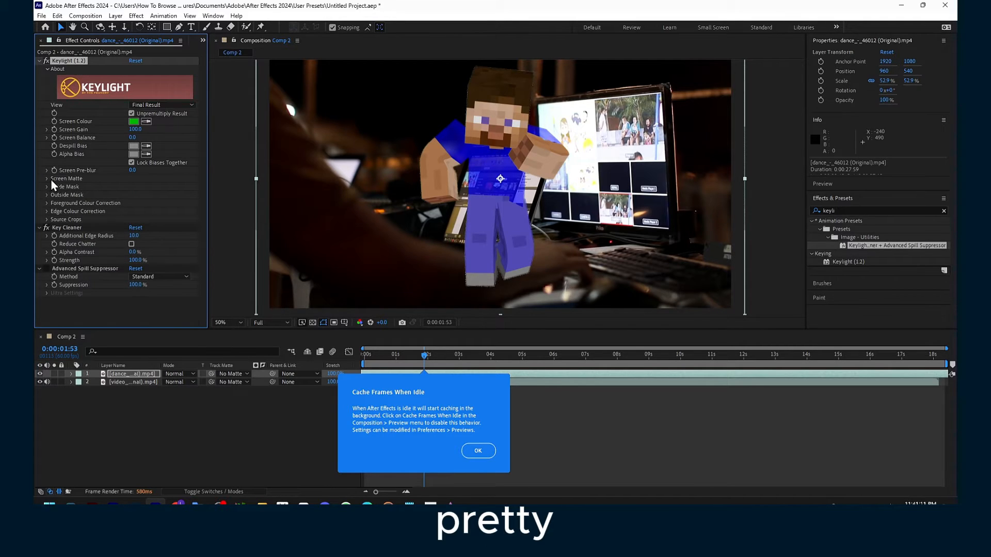
mouse_move(100, 139)
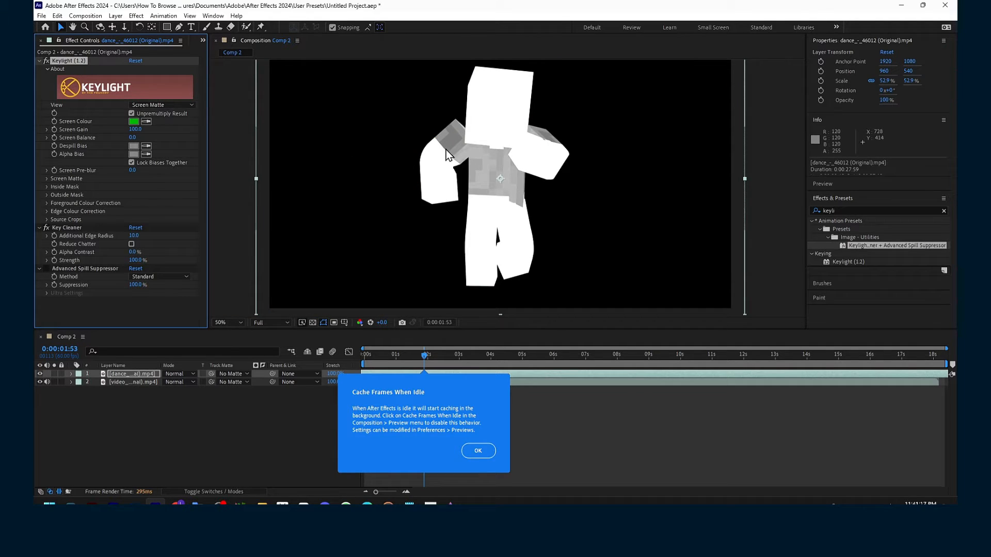
mouse_move(140, 130)
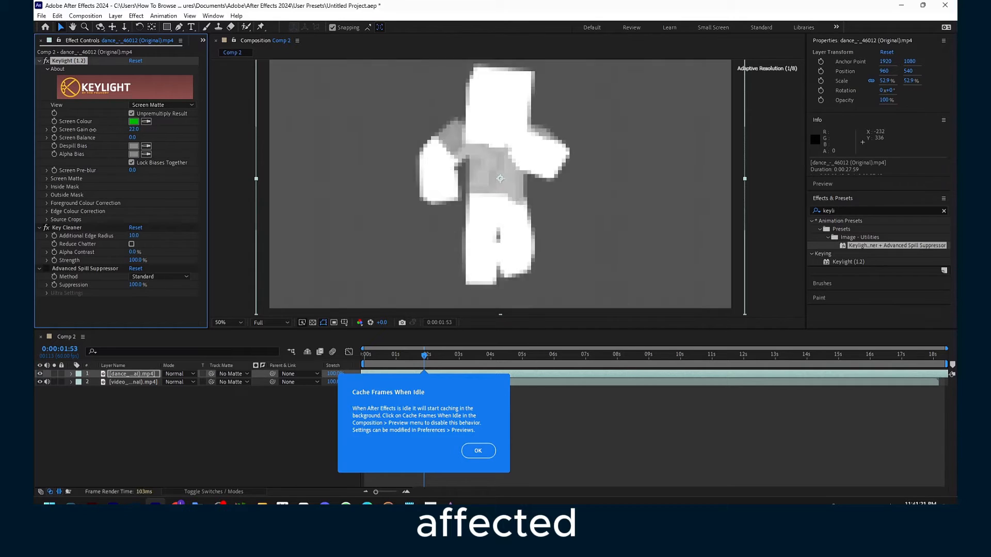
Step: Set the Advanced Spill Suppressor method to Ultra and return the Keylight view to Final Result
text(70.0)
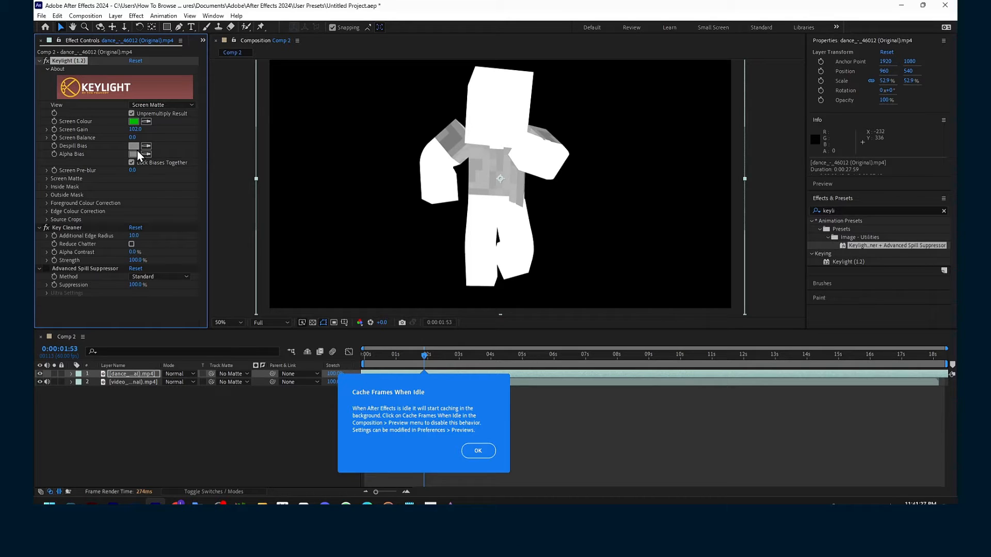
mouse_move(144, 283)
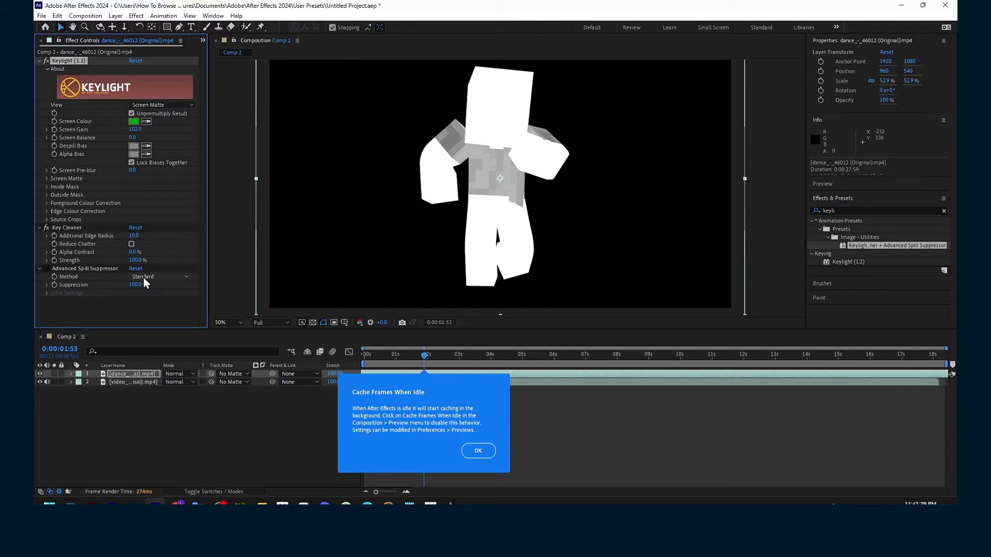
click(160, 277)
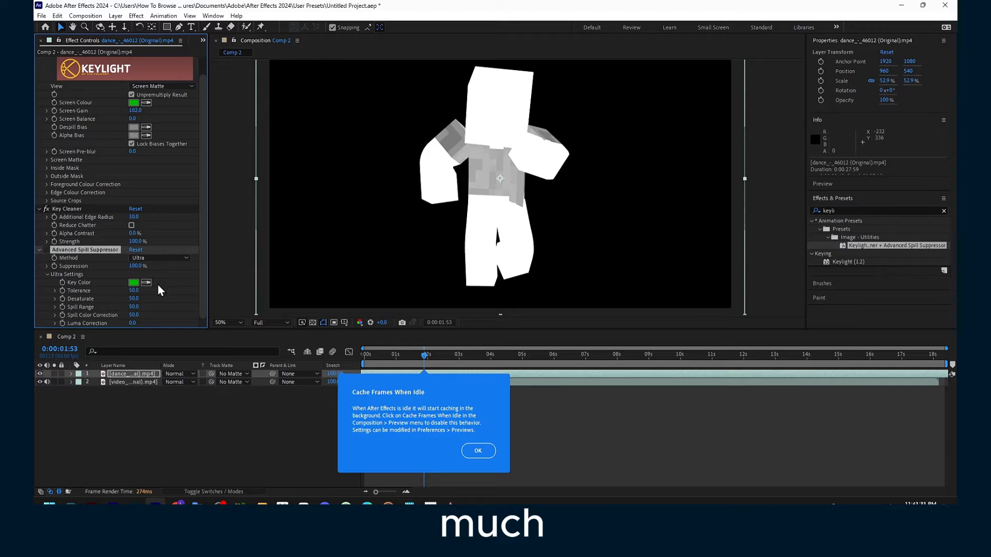
click(160, 105)
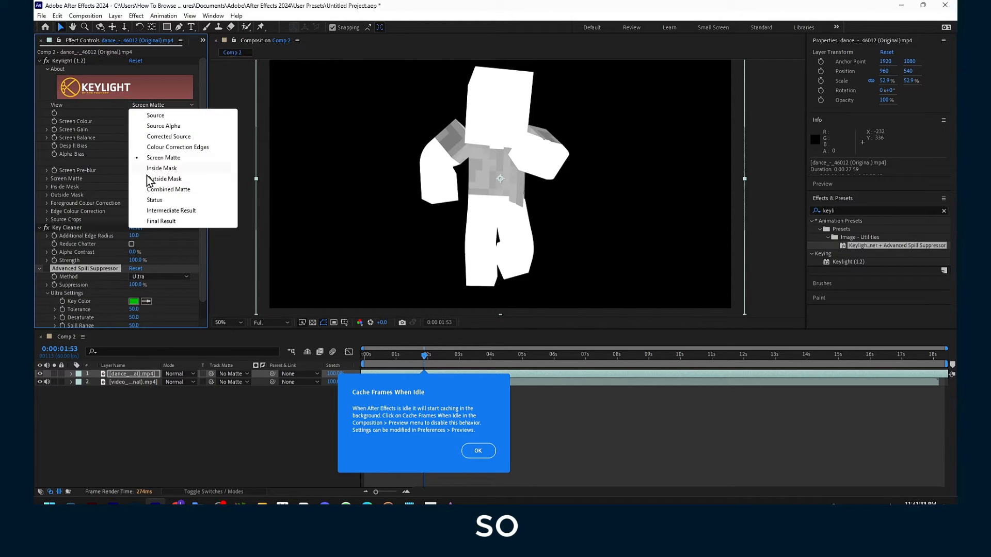
click(161, 221)
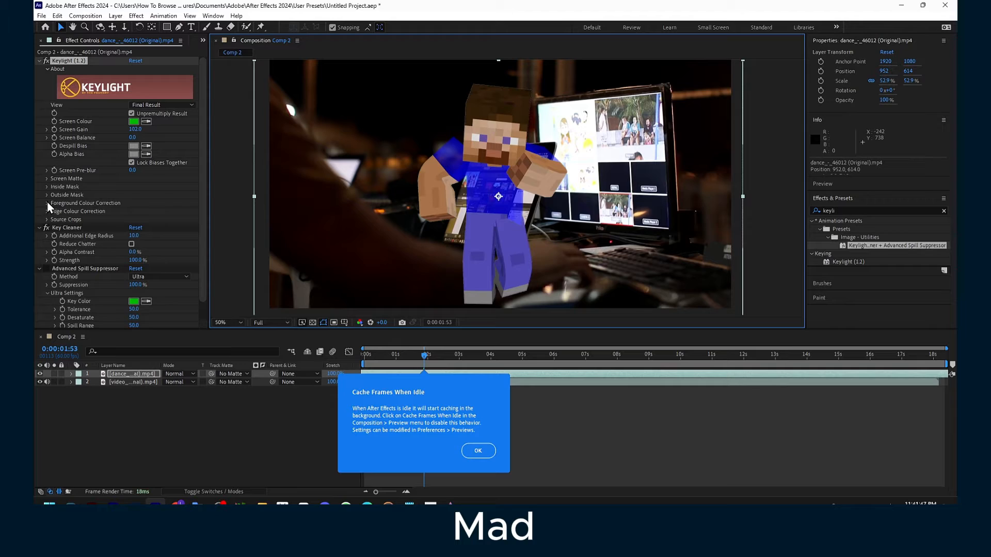
Step: Enable Keylight foreground colour correction and reveal the saturation control to lower it to 69.6
click(47, 195)
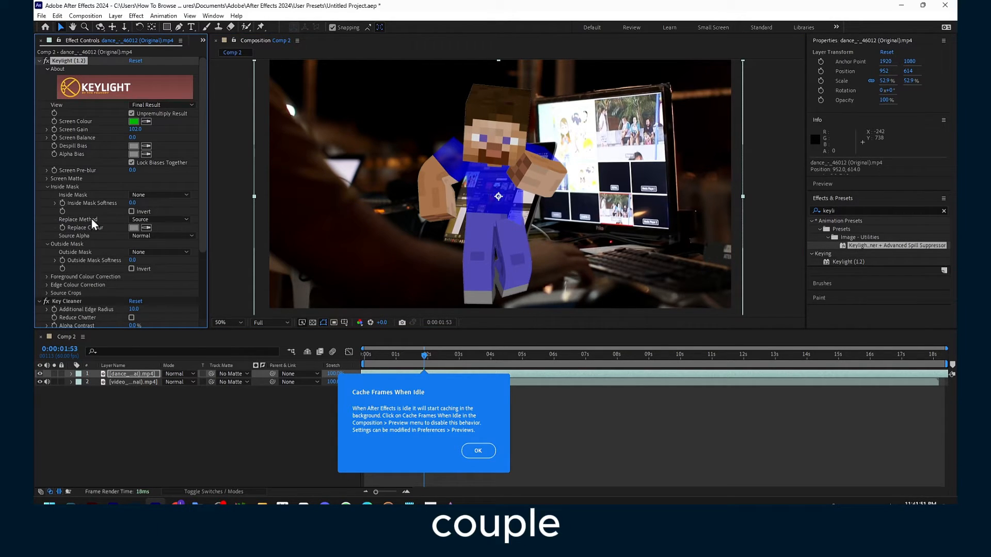
click(161, 195)
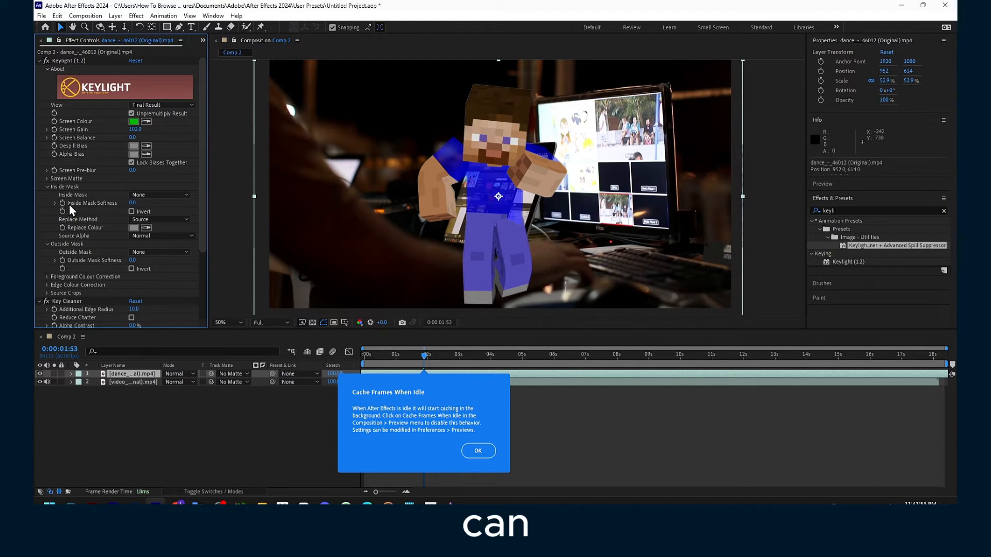
click(54, 204)
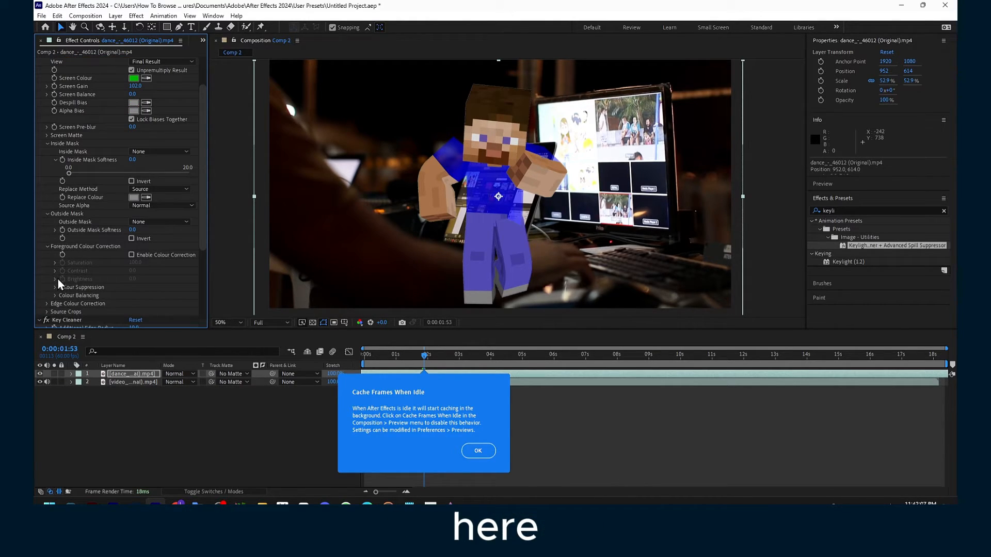
click(131, 255)
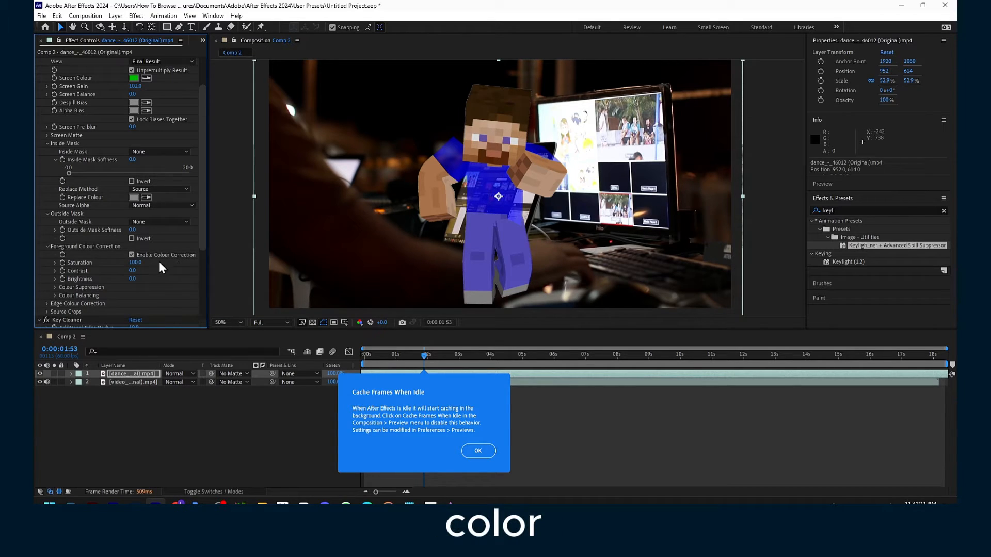
click(54, 262)
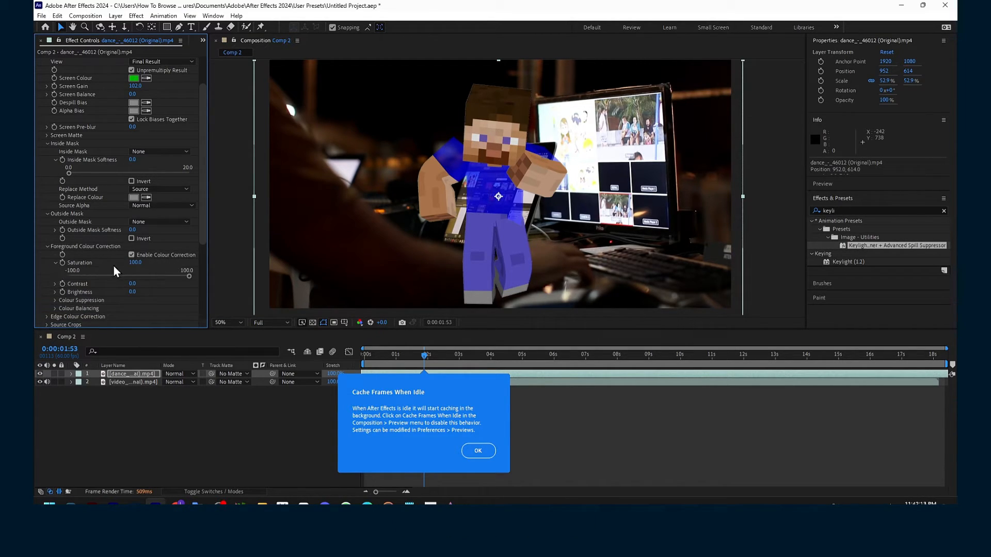
mouse_move(122, 297)
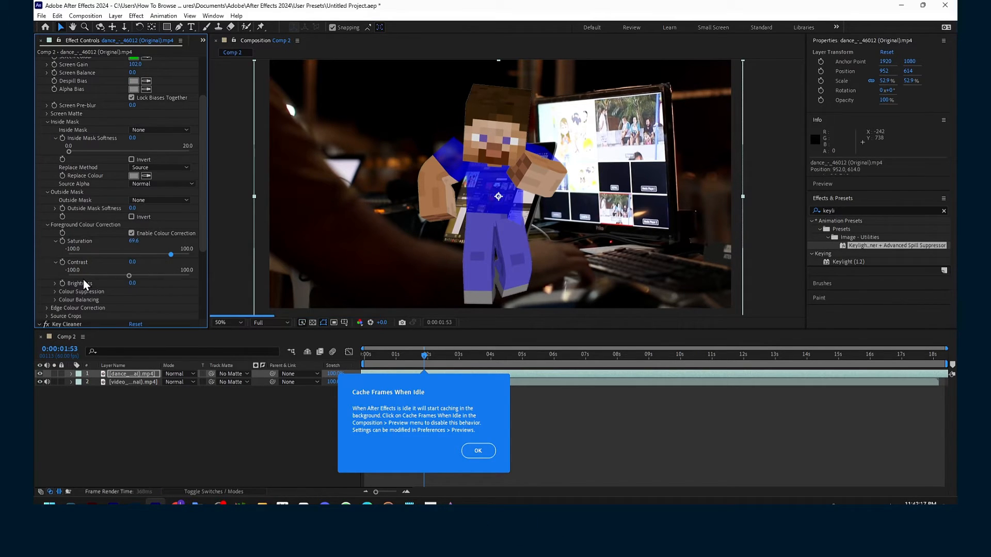
Step: Scroll through the effect settings and dismiss the Cache Frames When Idle notice with OK
scroll(down, 3)
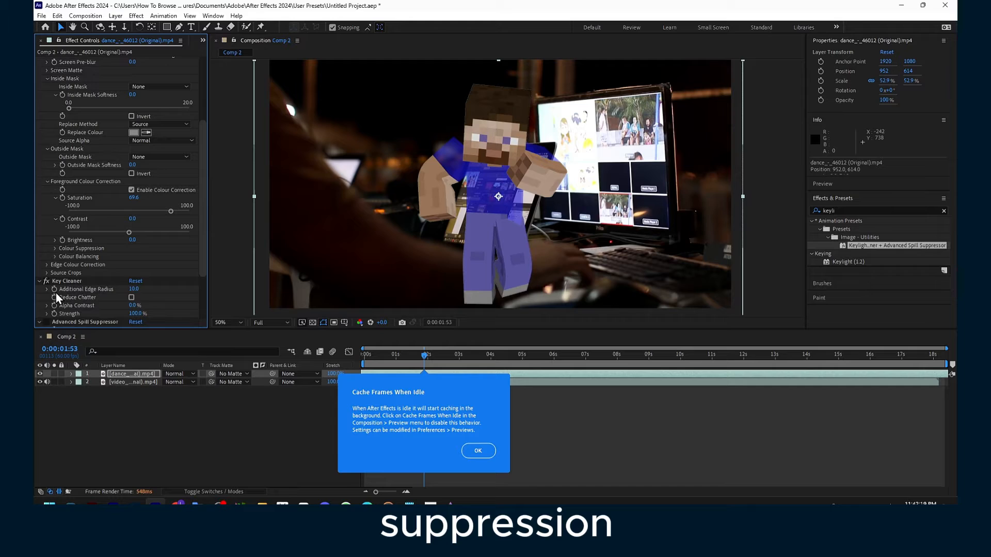
scroll(down, 3)
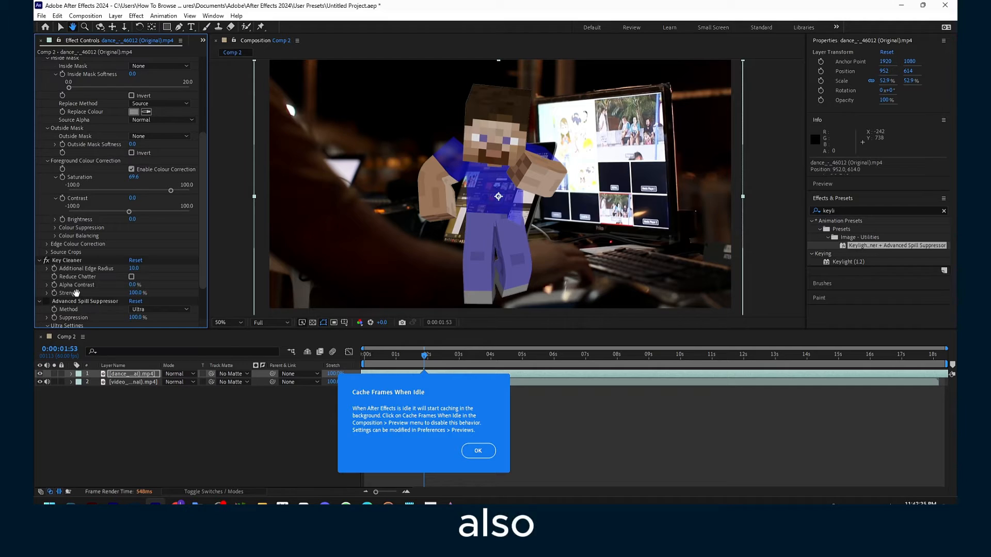
scroll(down, 3)
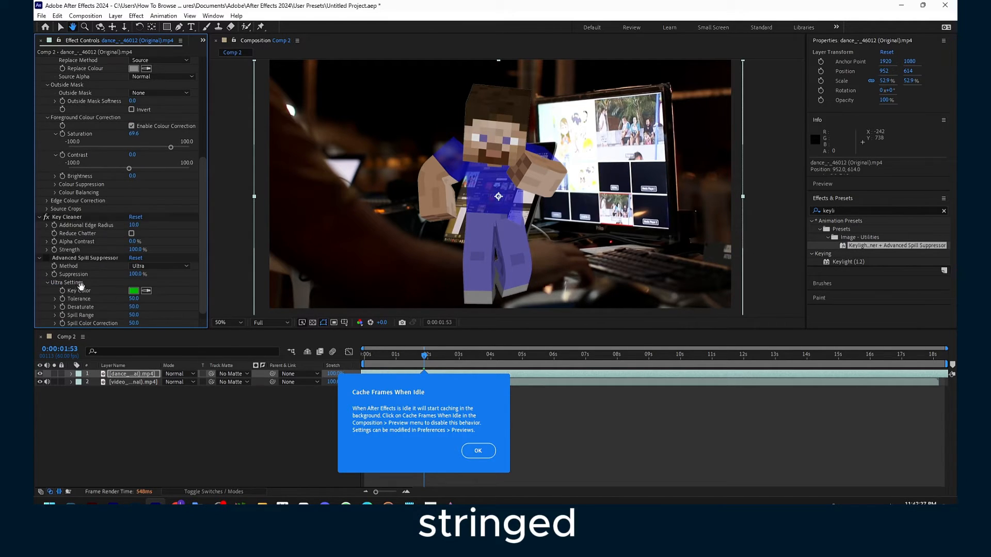
mouse_move(114, 272)
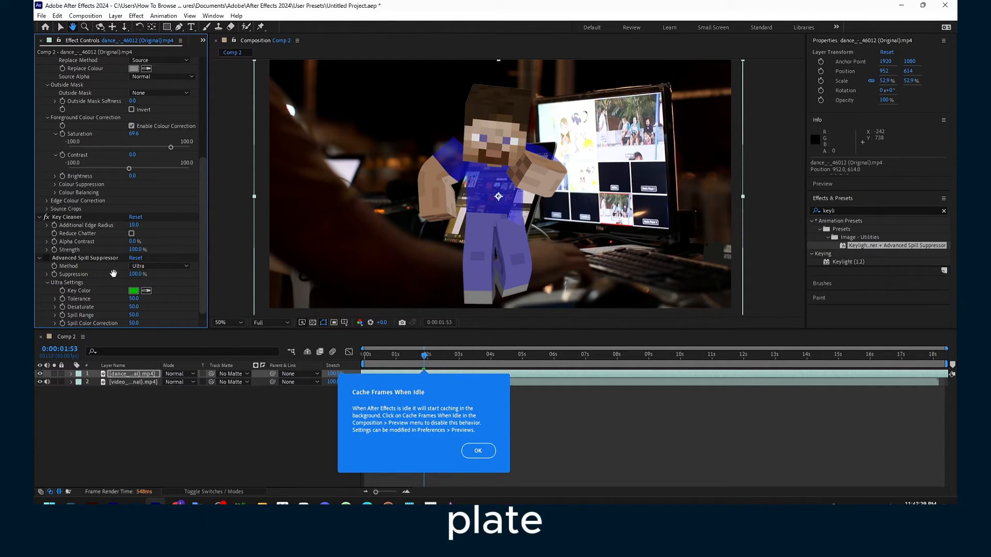
scroll(down, 3)
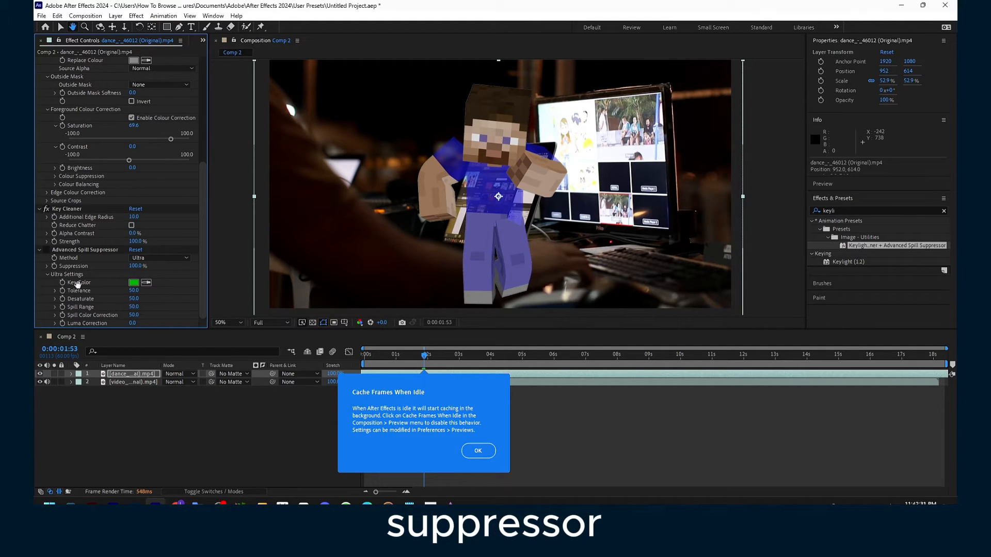
scroll(up, 3)
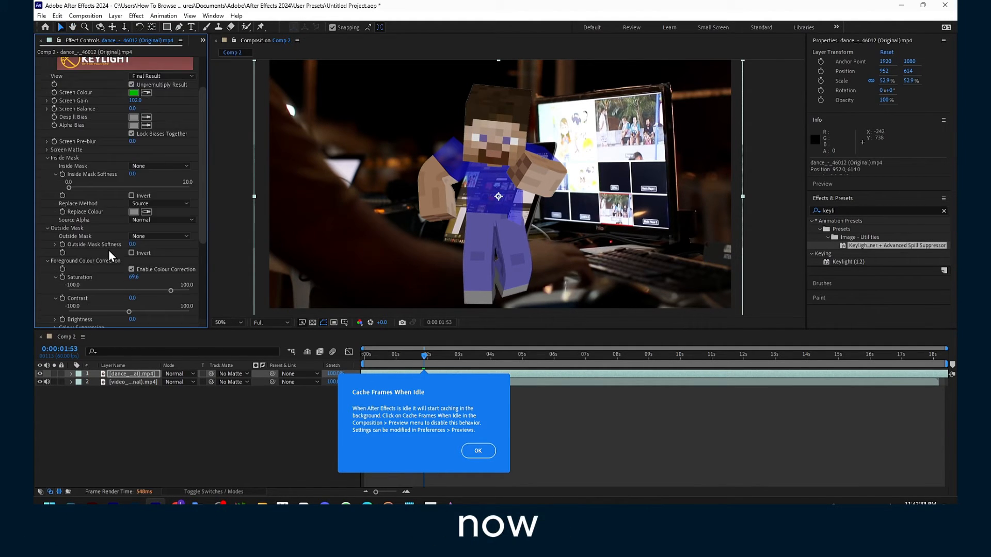
scroll(up, 3)
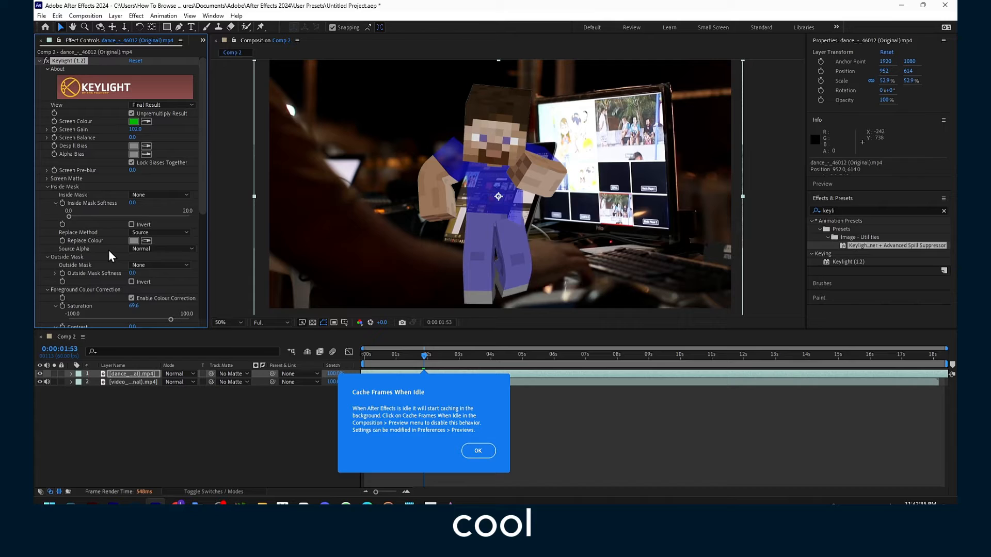
click(478, 451)
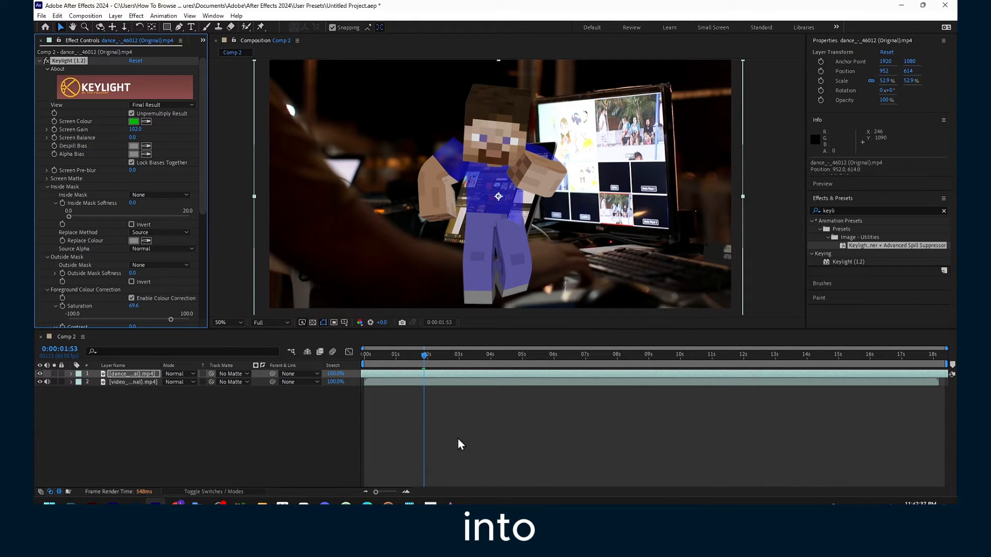
mouse_move(212, 459)
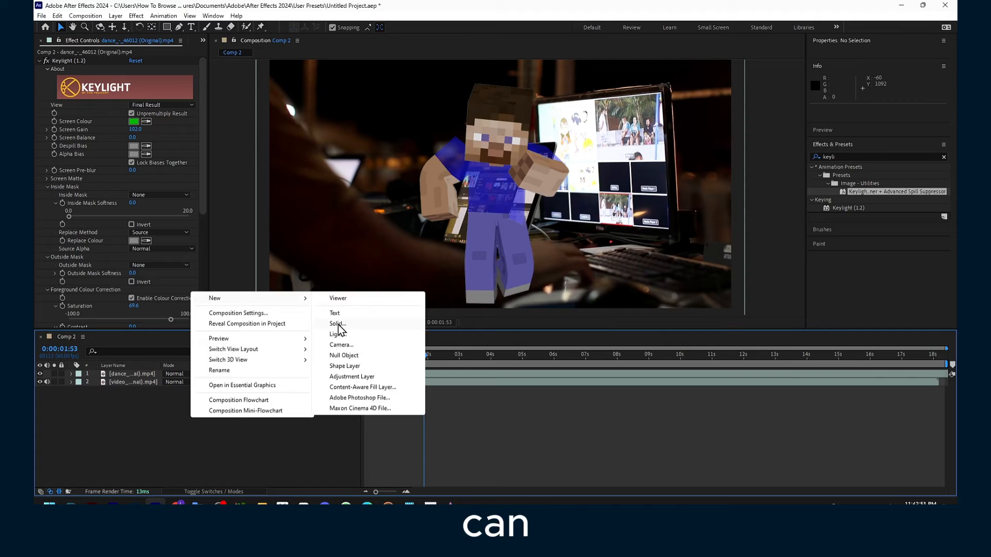
Step: Create a new blue solid layer beneath the keyed character as the background
click(336, 323)
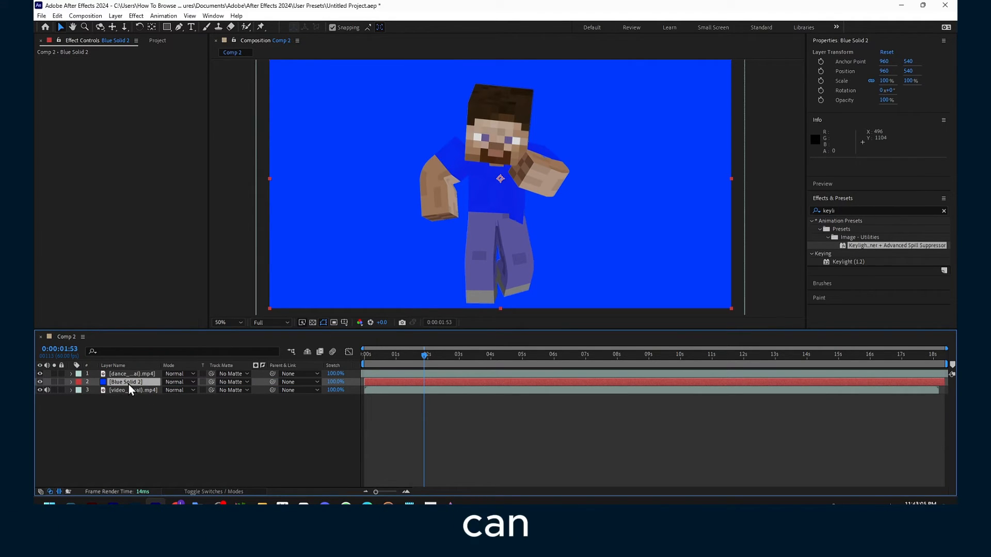
mouse_move(333, 263)
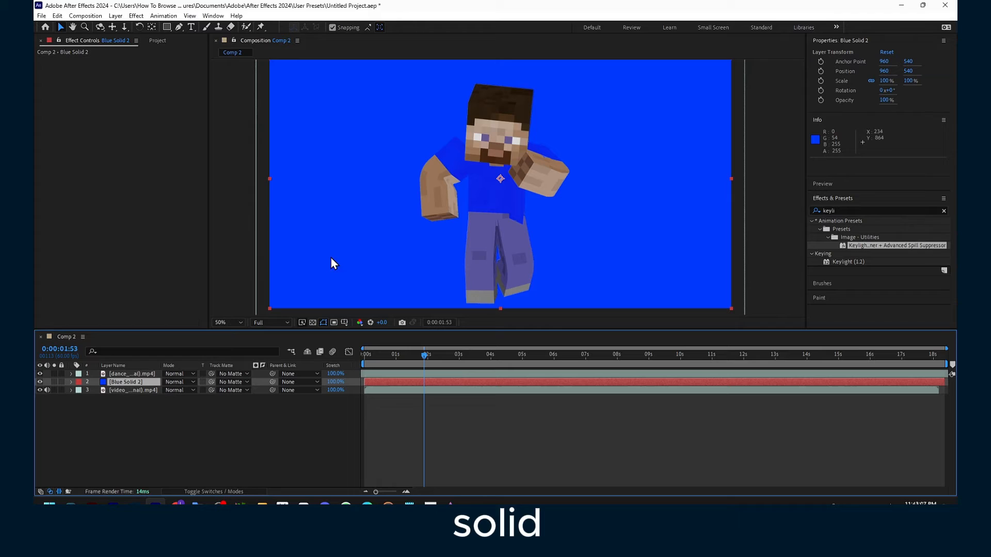
mouse_move(461, 238)
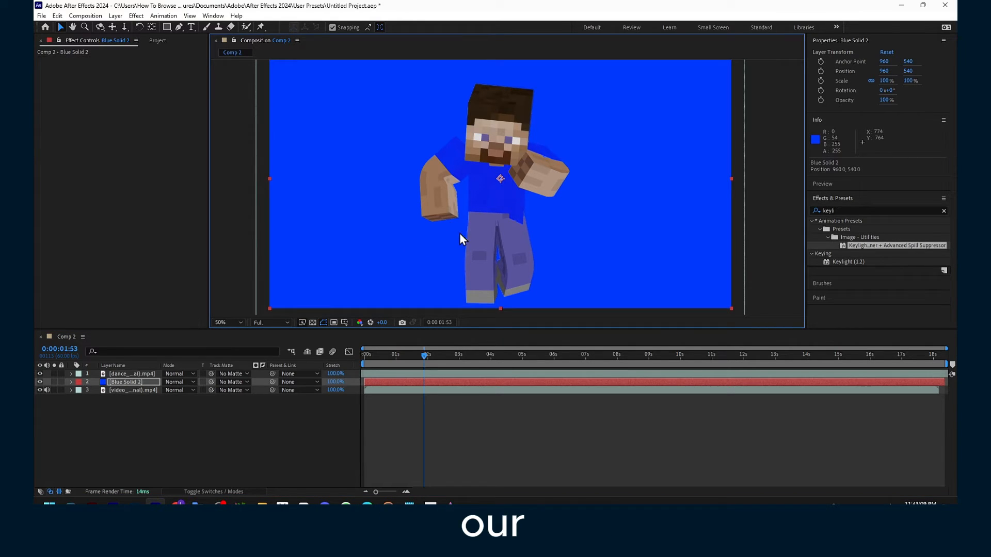
mouse_move(475, 238)
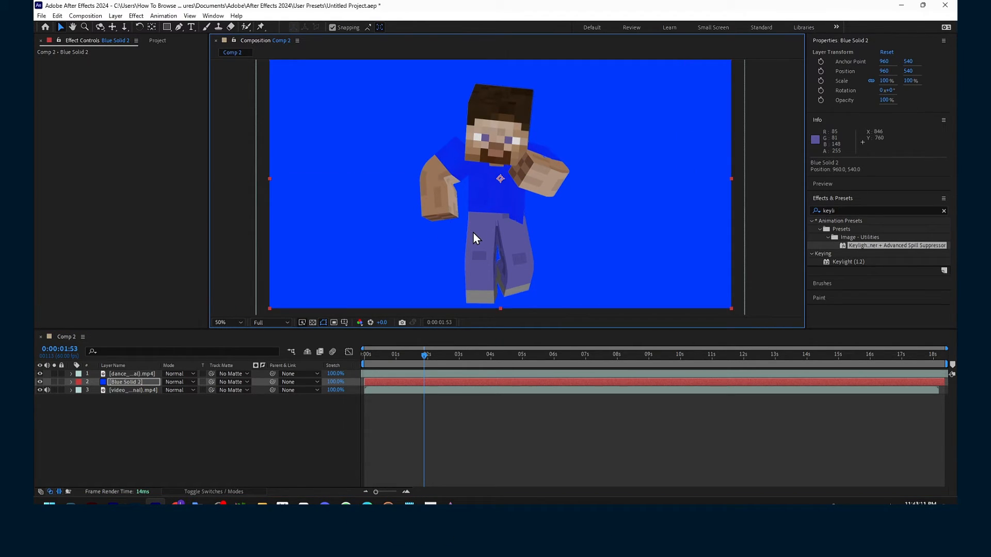
mouse_move(423, 407)
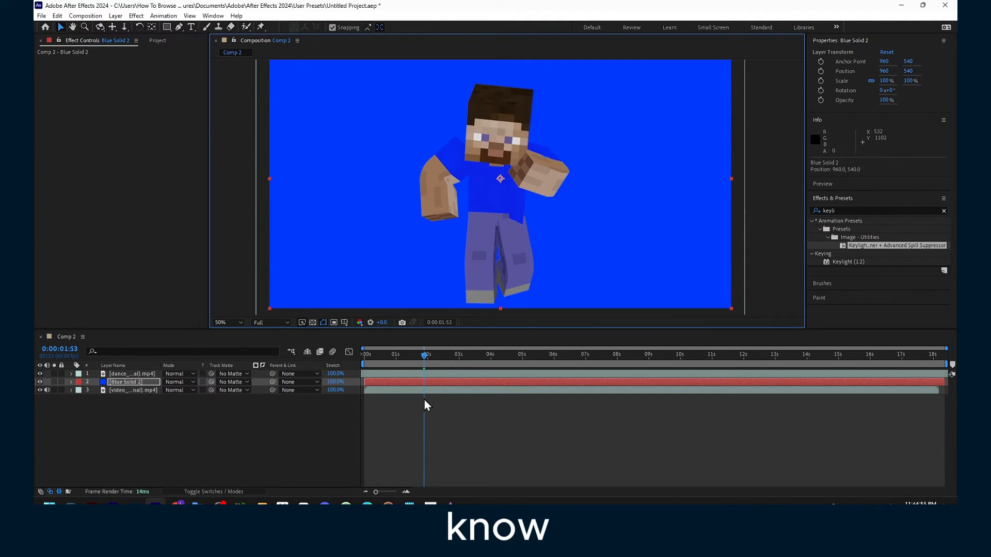
mouse_move(435, 403)
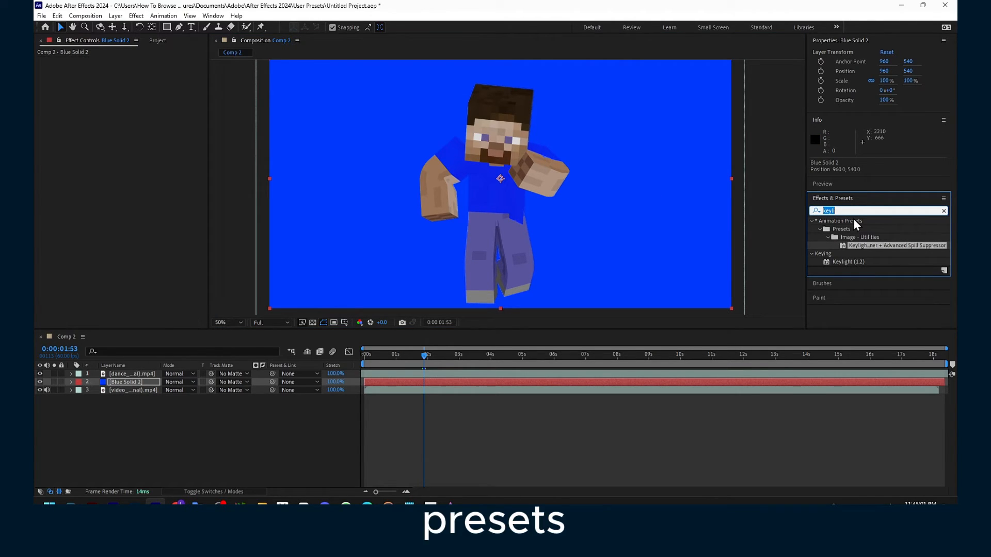
Step: Search 'drop' in Effects & Presets to find the Drop Shadow effect
text(drop sha)
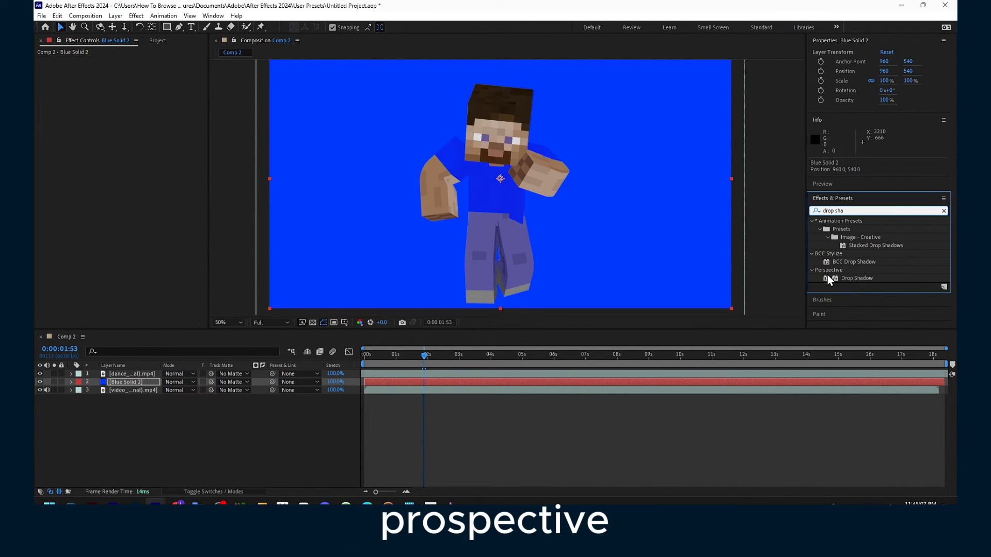
mouse_move(840, 249)
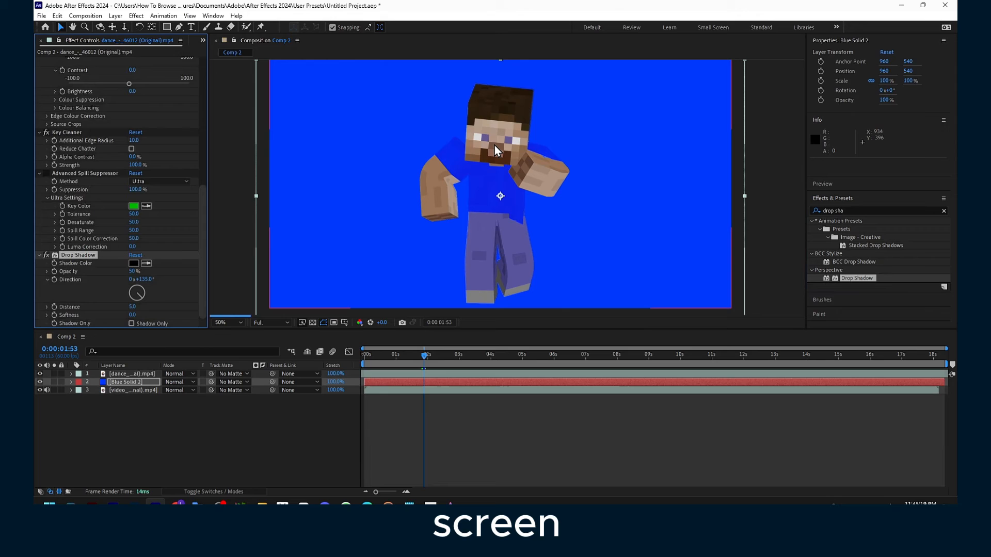
Step: Expand the character's Drop Shadow and set direction −60°, distance 57, softness 51, recentring at 960, 540
click(131, 374)
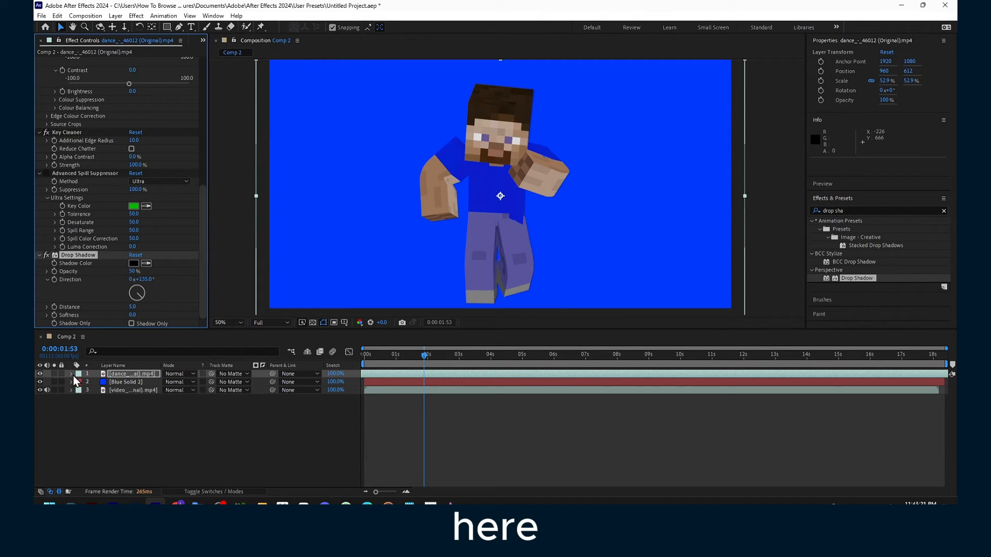
click(71, 374)
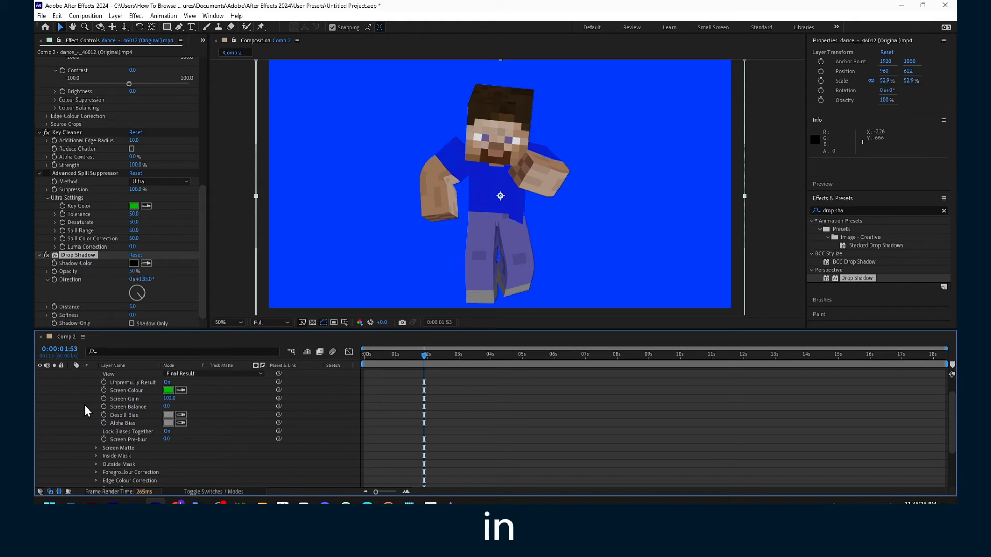
scroll(down, 3)
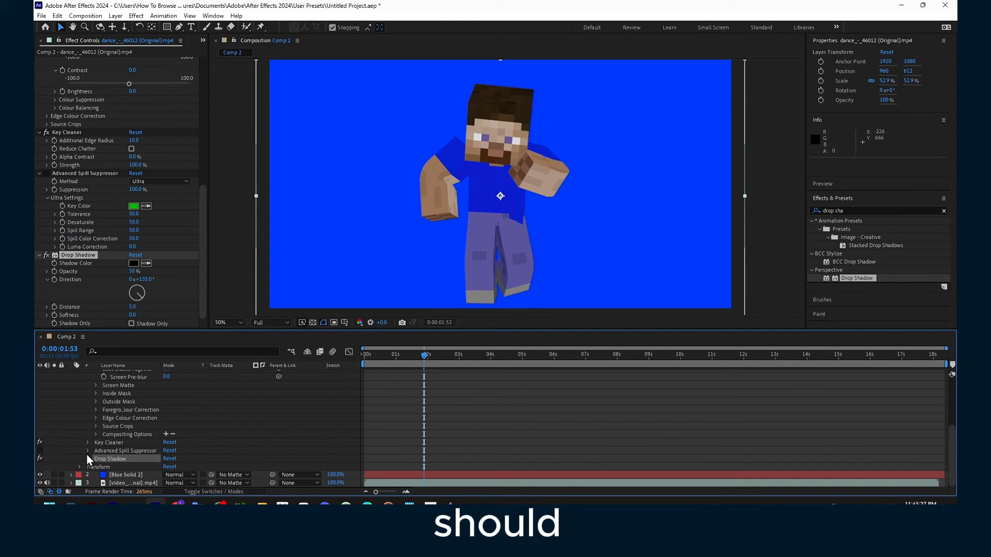
click(79, 401)
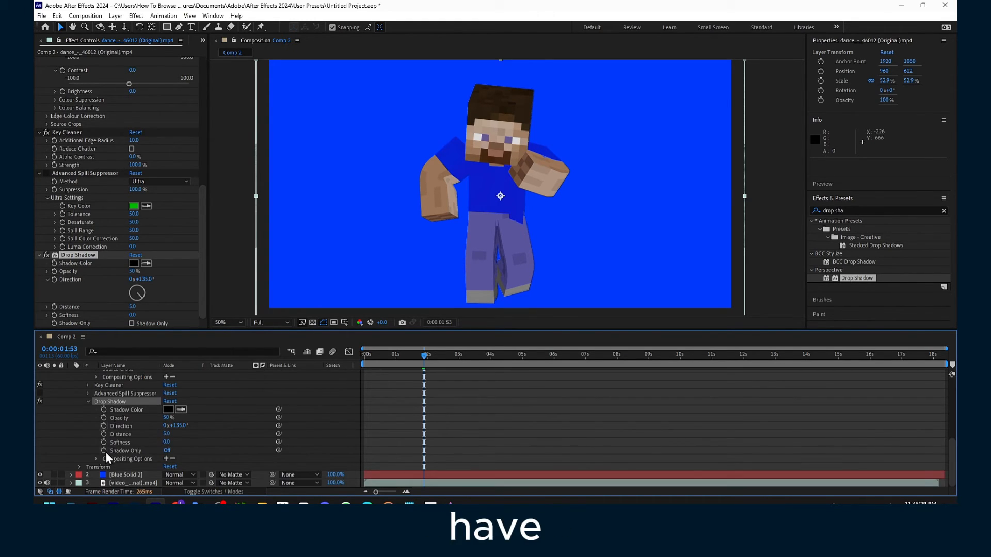
mouse_move(145, 437)
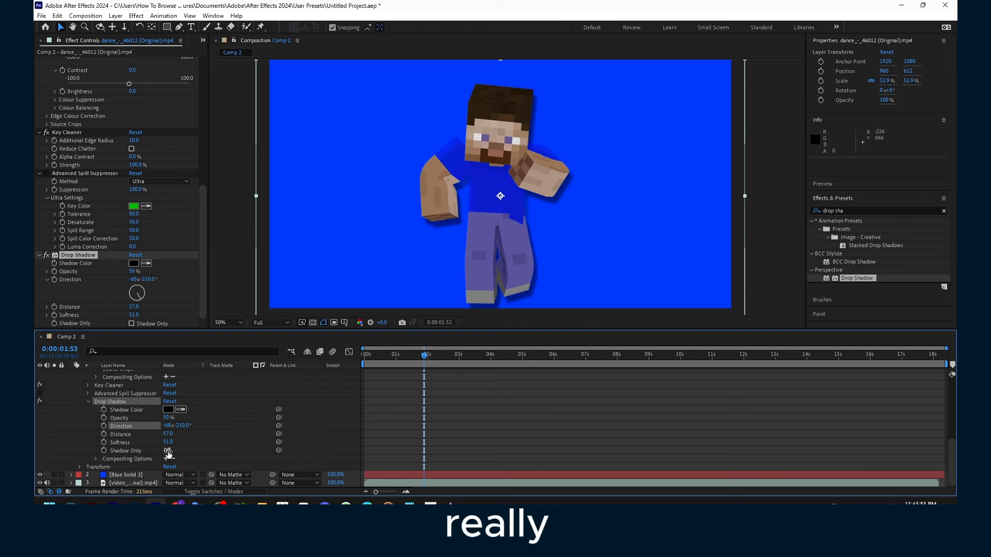
click(168, 451)
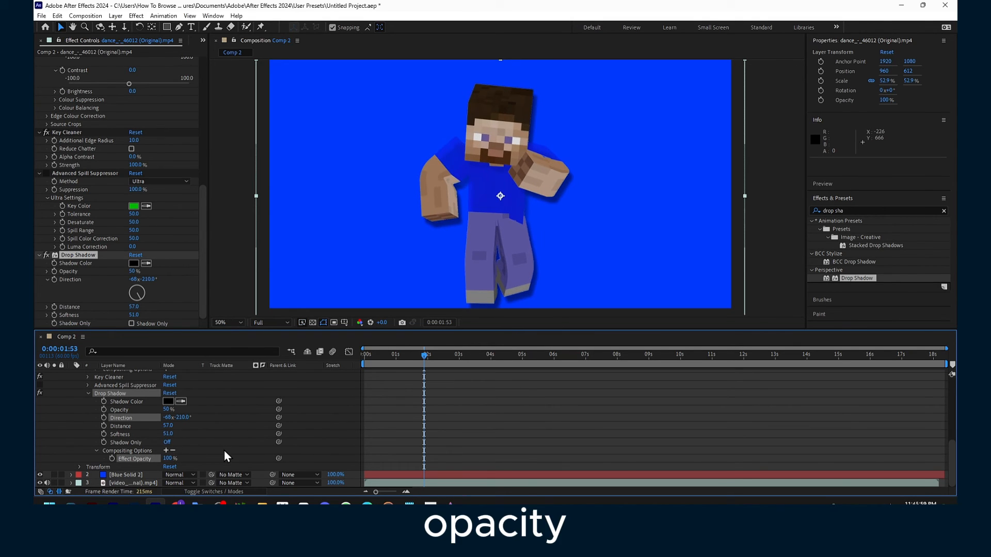
mouse_move(116, 435)
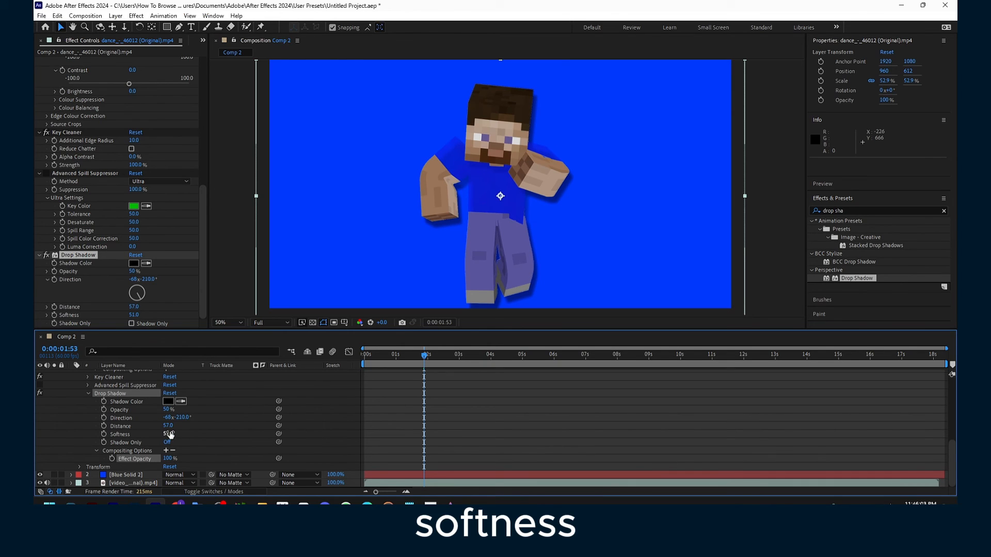
click(133, 323)
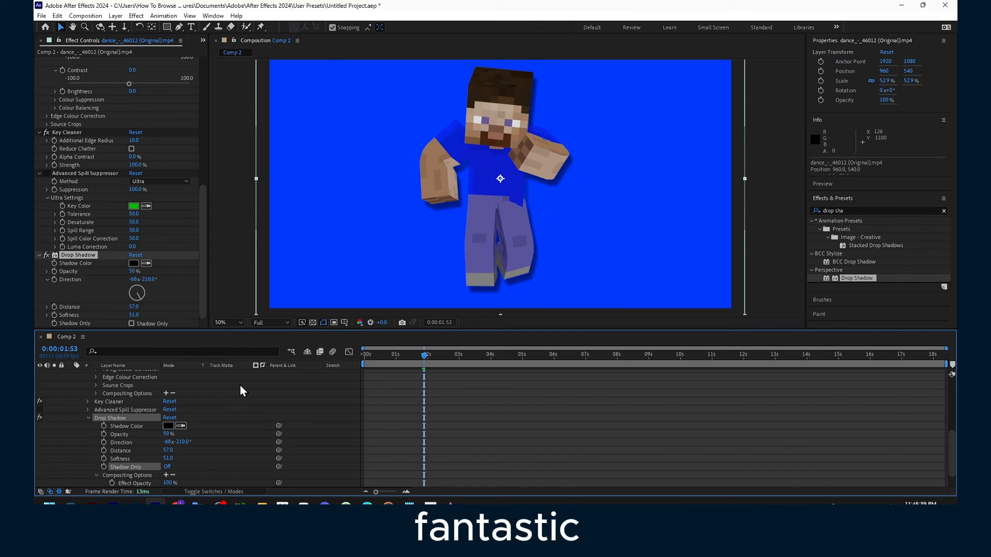
mouse_move(222, 396)
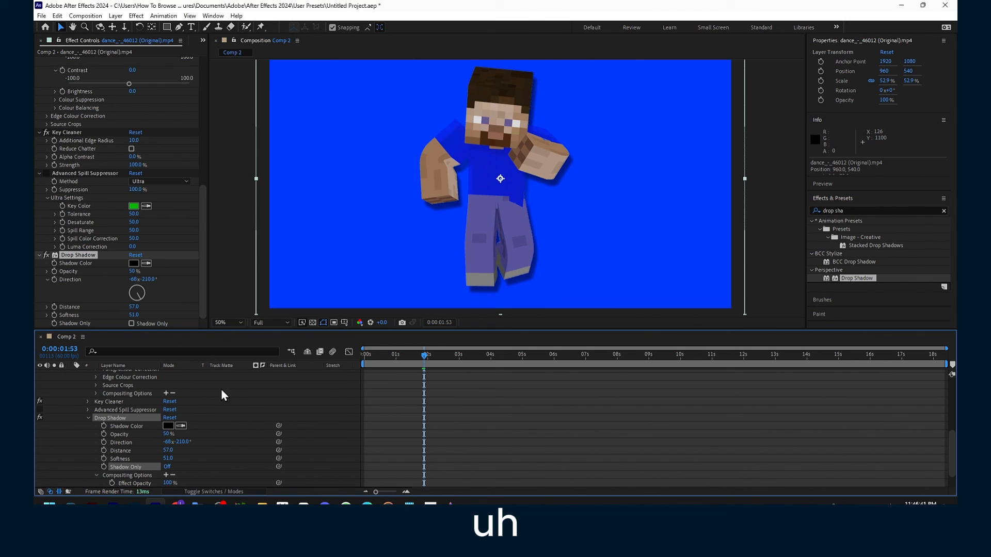